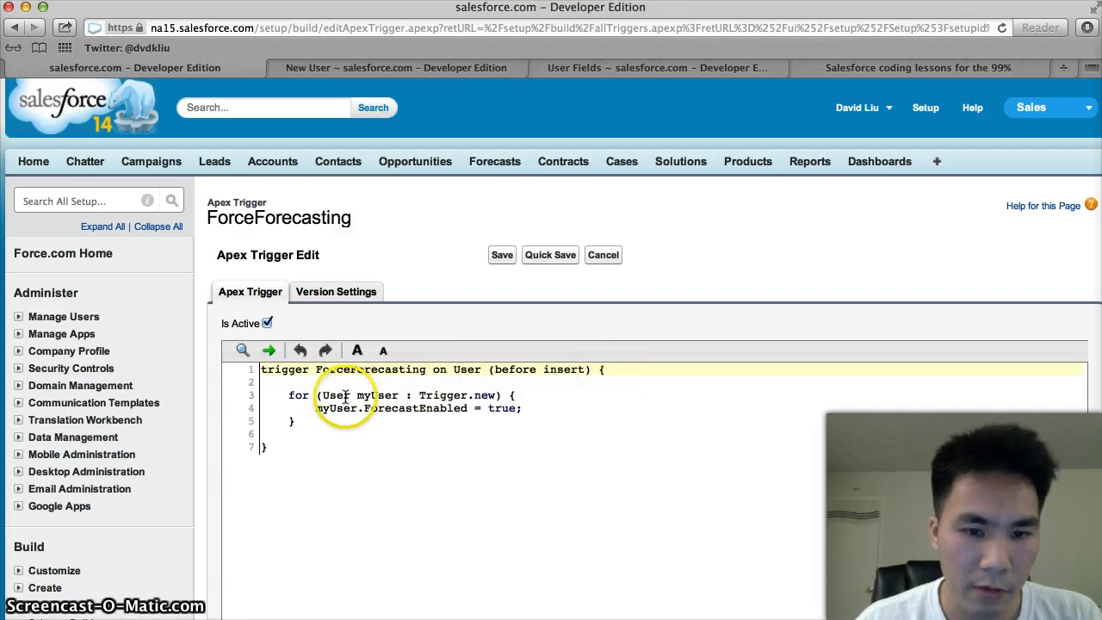
pyautogui.moveTo(428, 408)
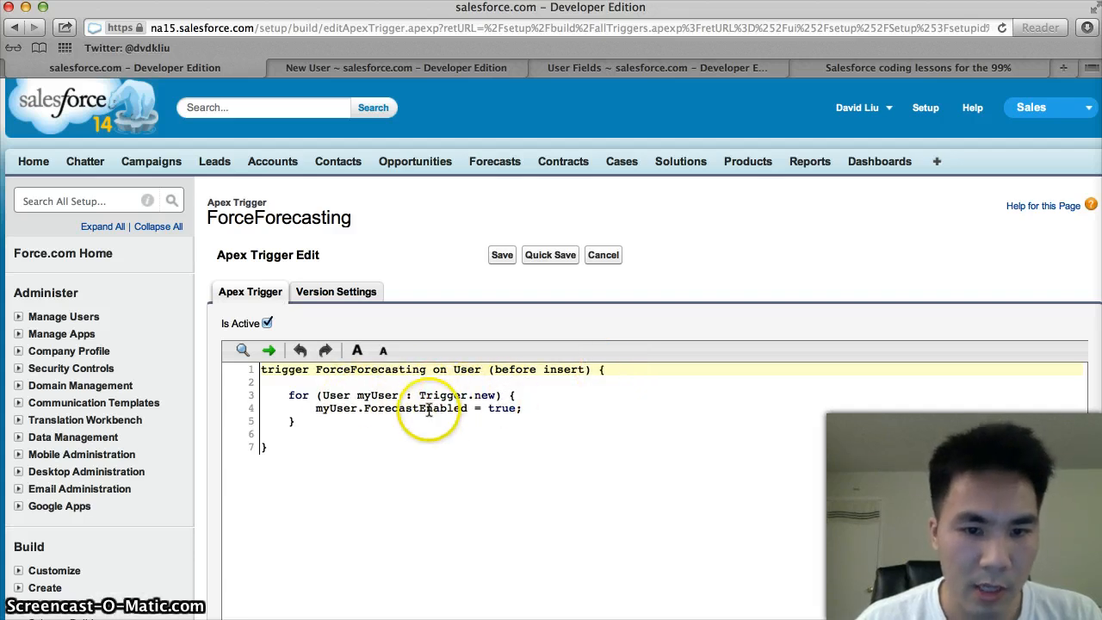
pyautogui.moveTo(407, 404)
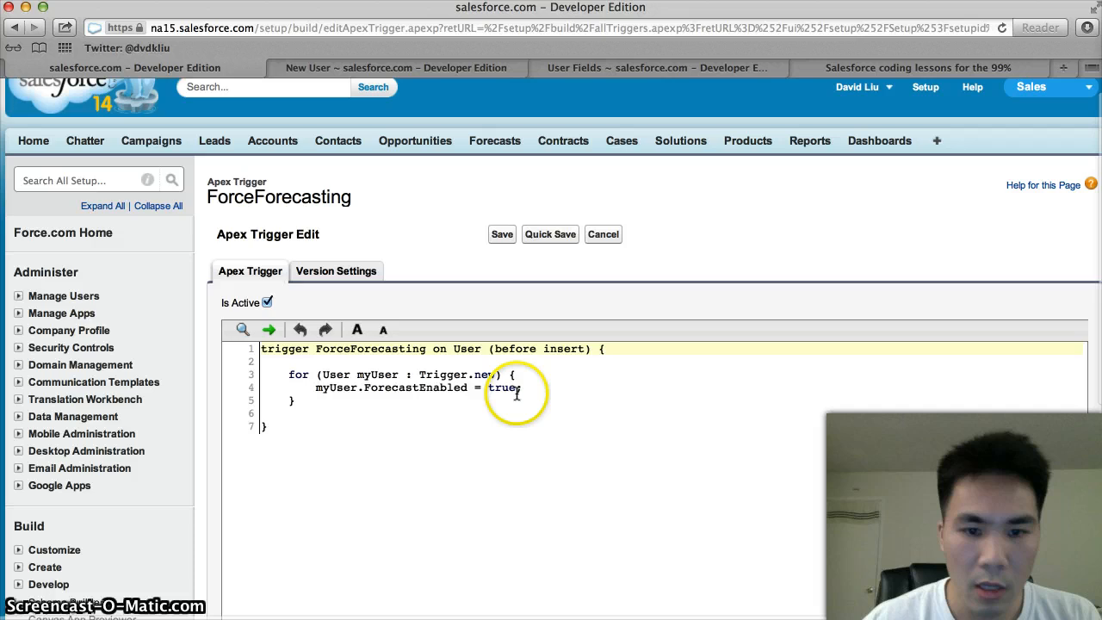
# Step: Start a new Apex class from Setup's Develop > Apex Classes list
pyautogui.scroll(-3)
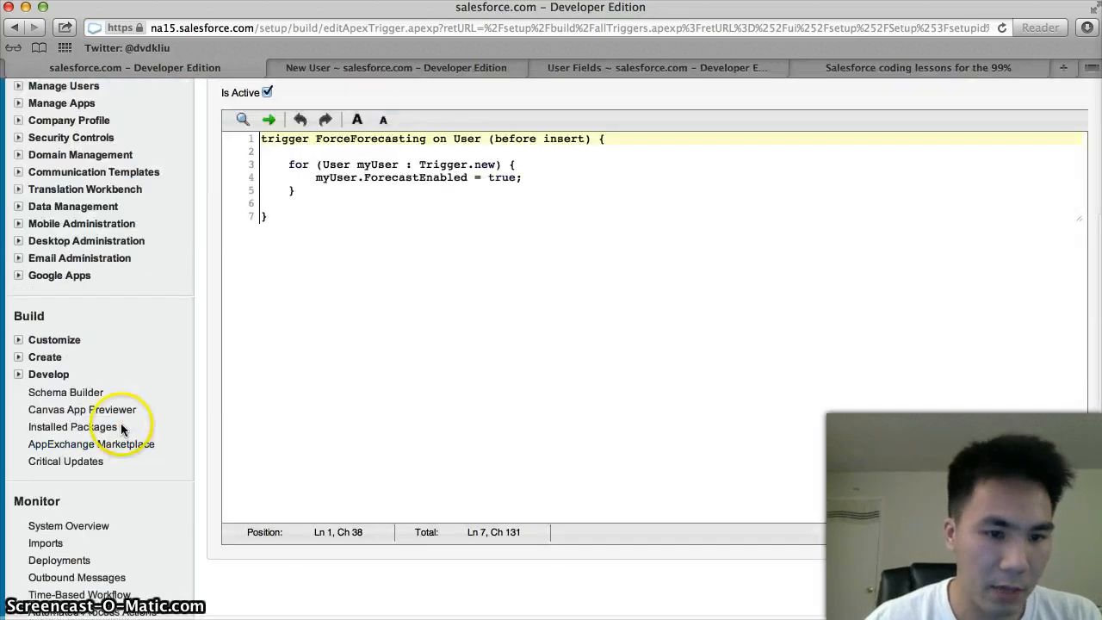
pyautogui.click(49, 374)
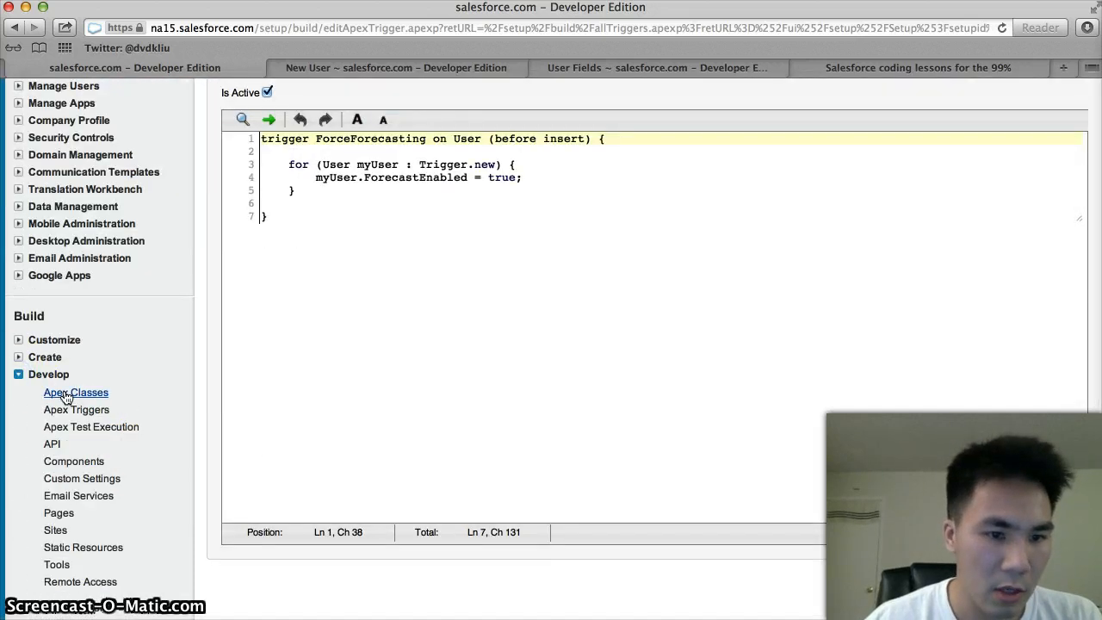
pyautogui.click(75, 392)
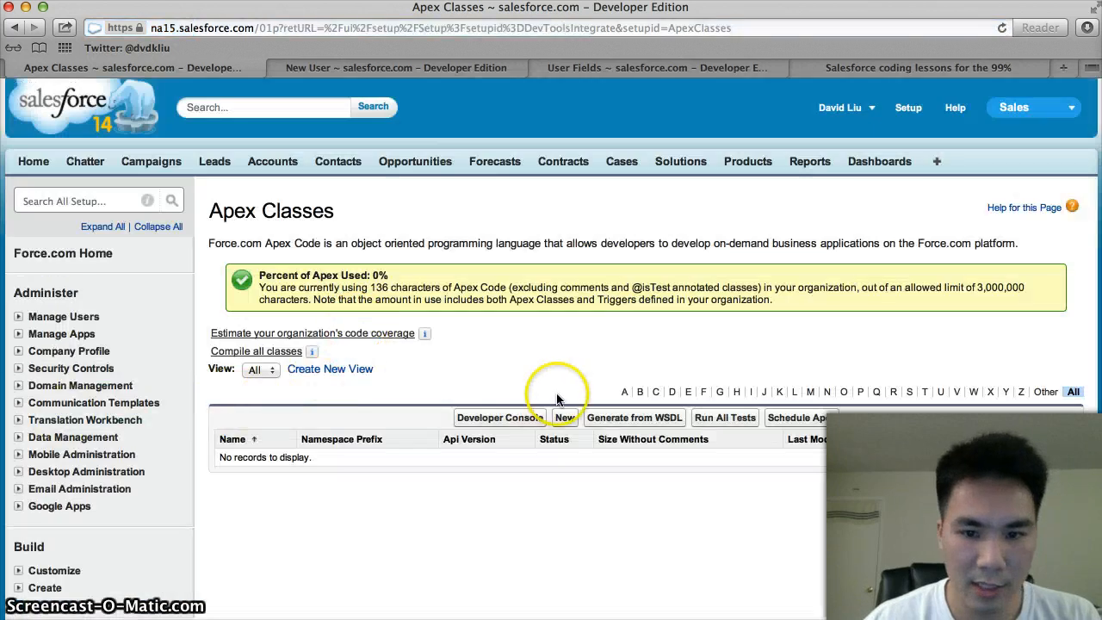
pyautogui.click(564, 417)
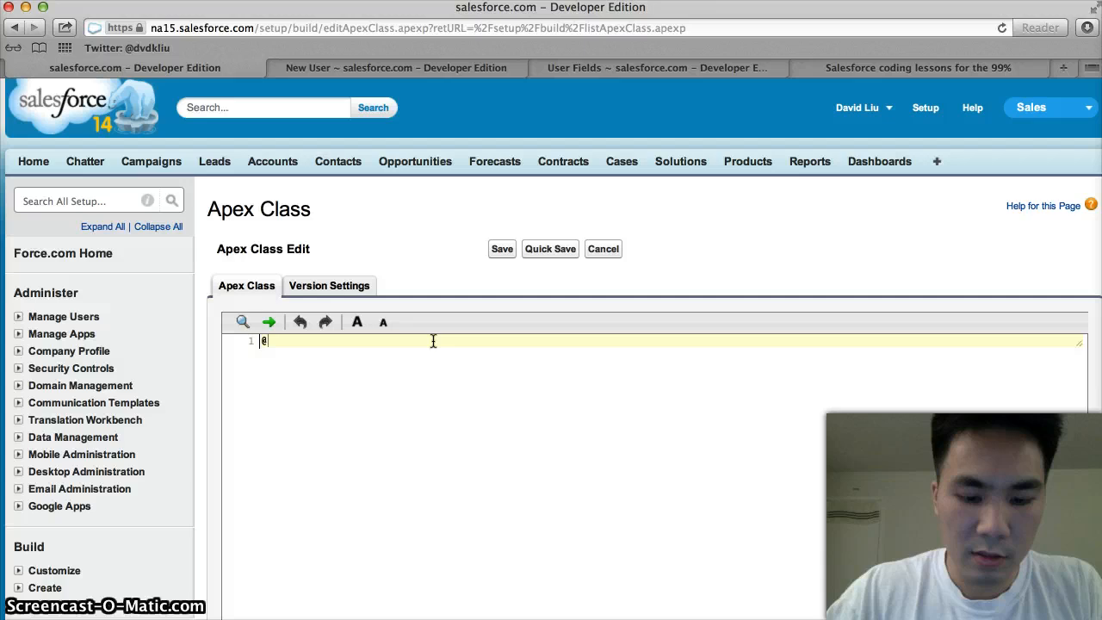
pyautogui.write('@IsTest')
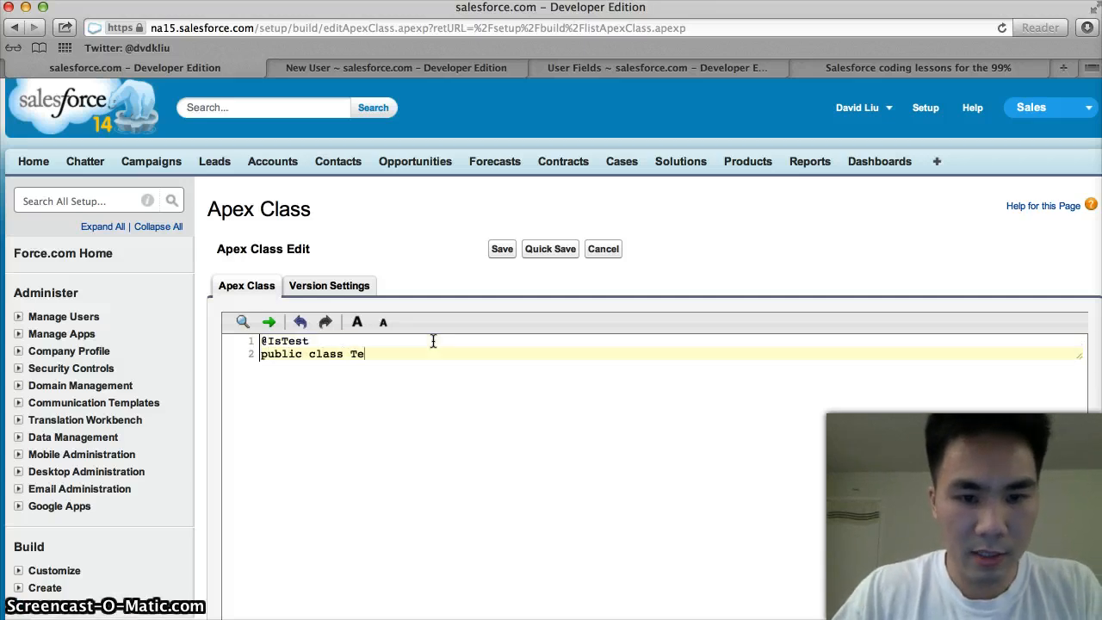
pyautogui.write('stForceForecasting')
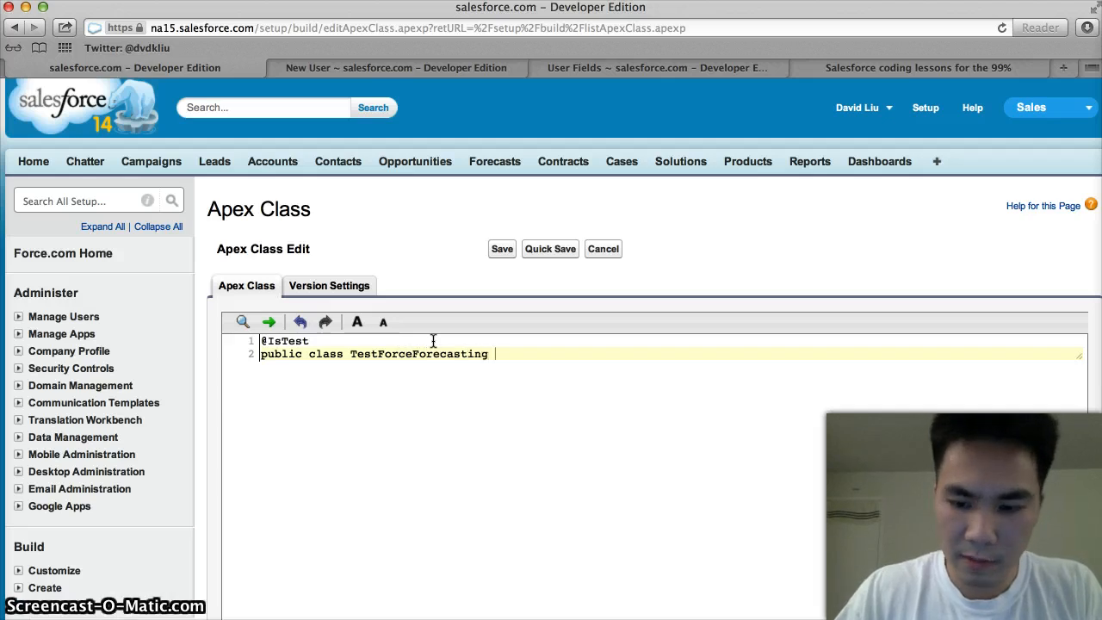
pyautogui.write('{')
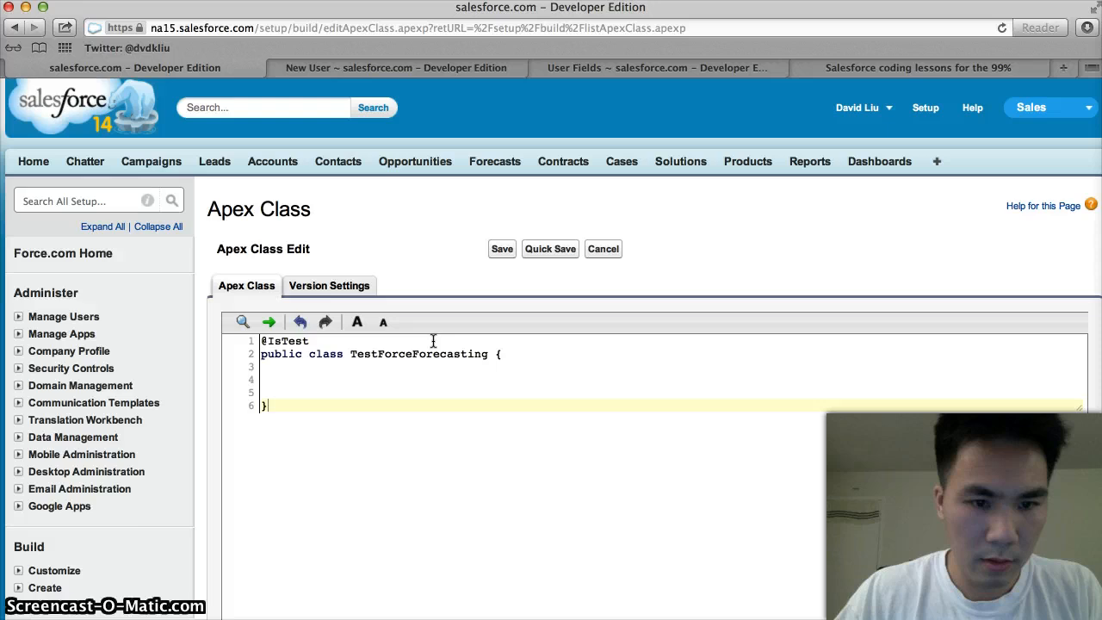
pyautogui.write('stati')
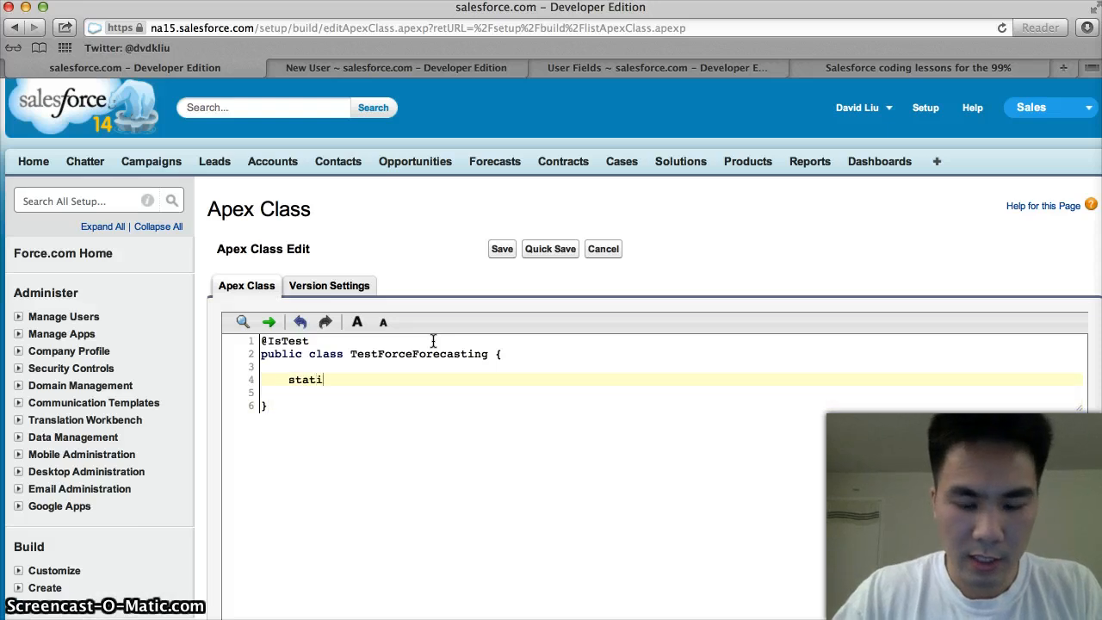
pyautogui.write('c testmethod void insertUser')
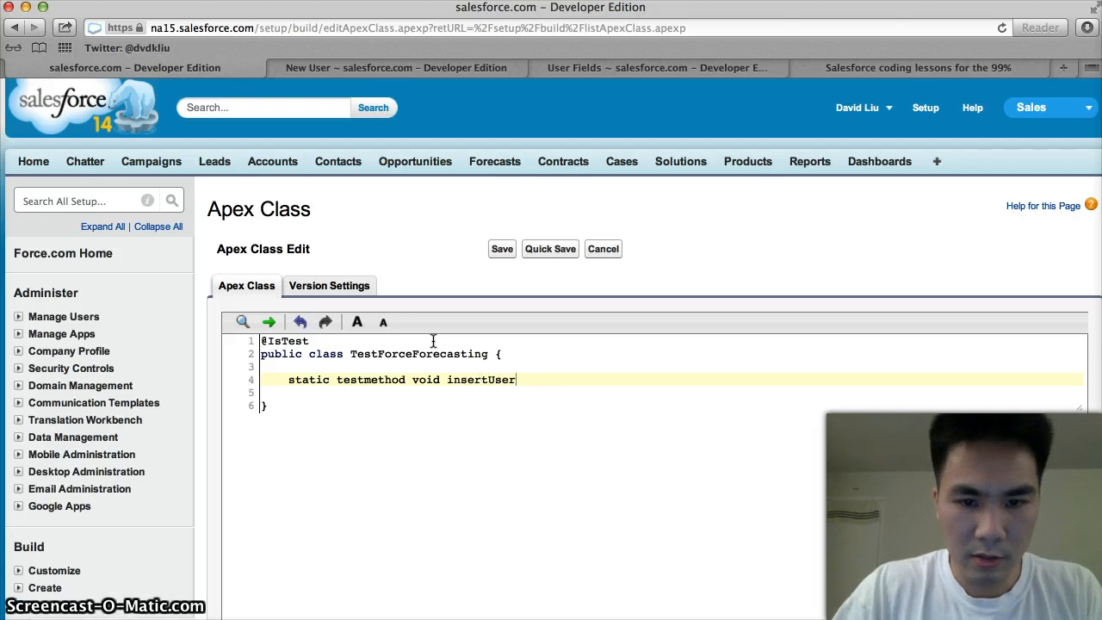
pyautogui.write('() {')
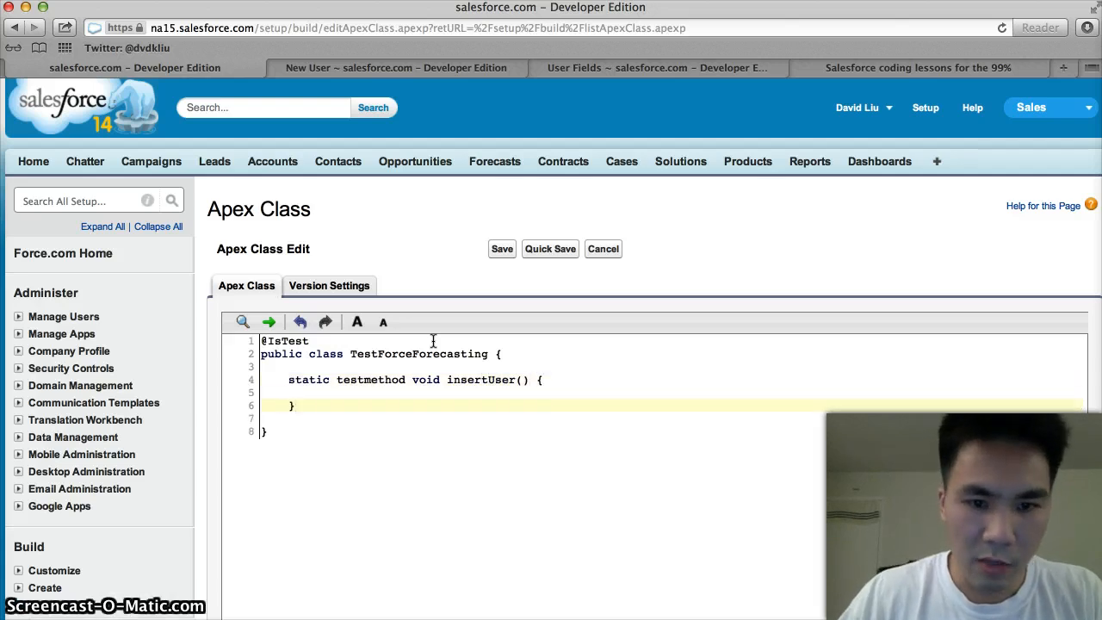
pyautogui.moveTo(359, 396)
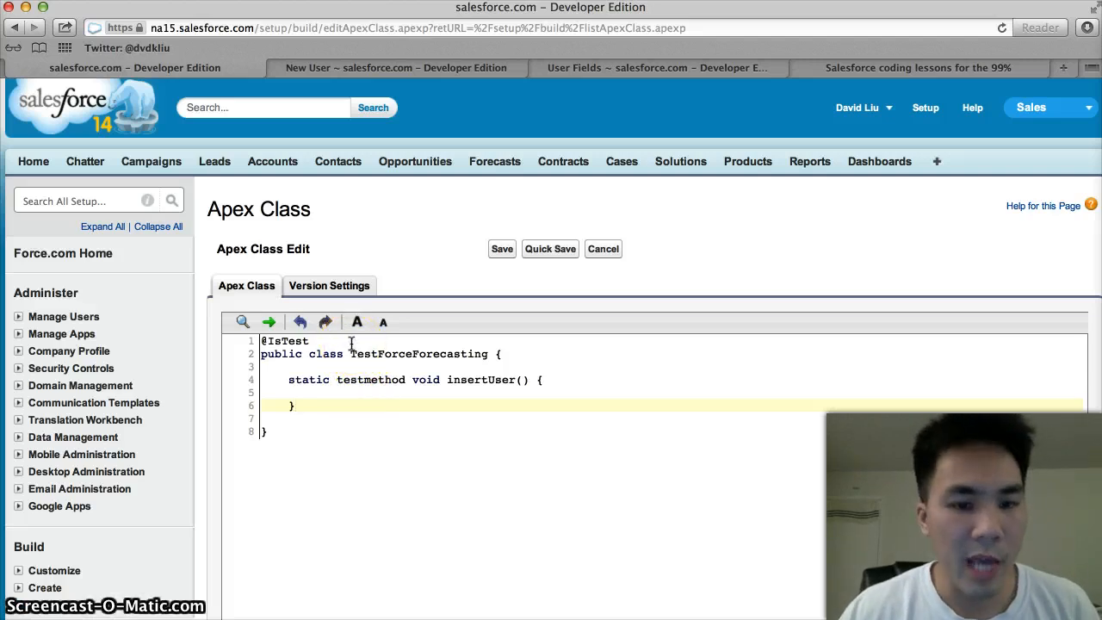
pyautogui.moveTo(366, 423)
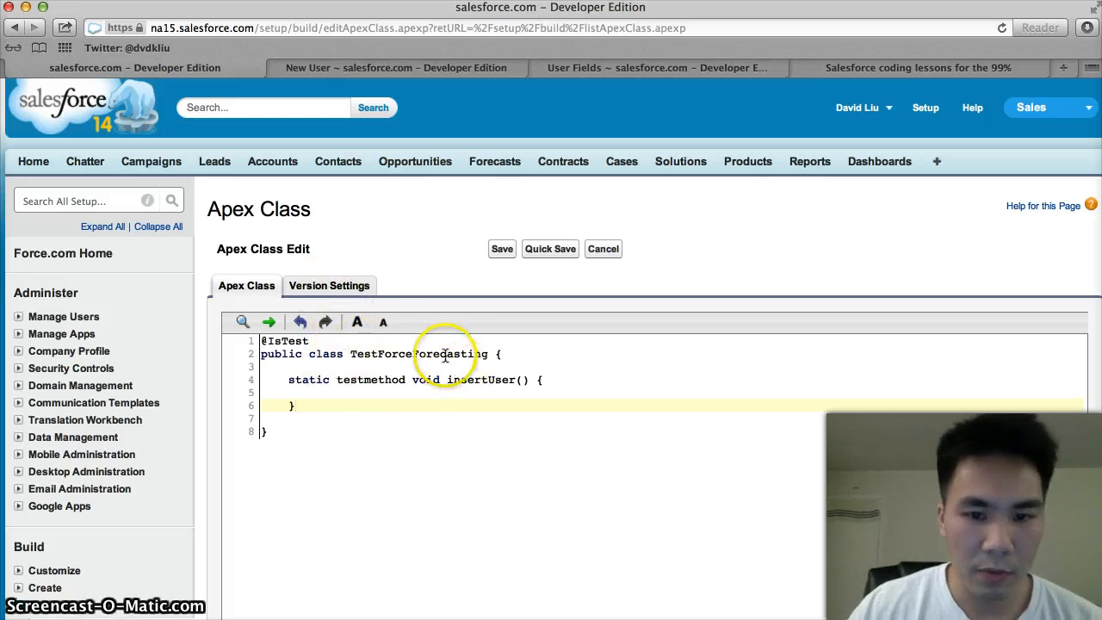
pyautogui.doubleClick(456, 354)
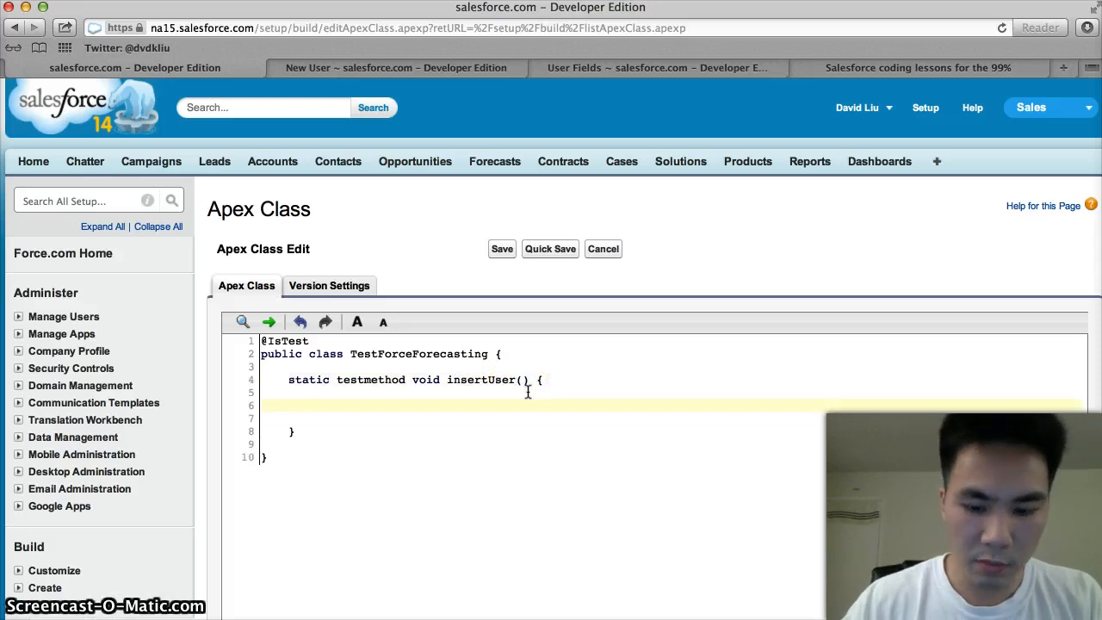
# Step: Add 'User u = new User();' and 'insert u;' inside insertUser()
pyautogui.write('User u =')
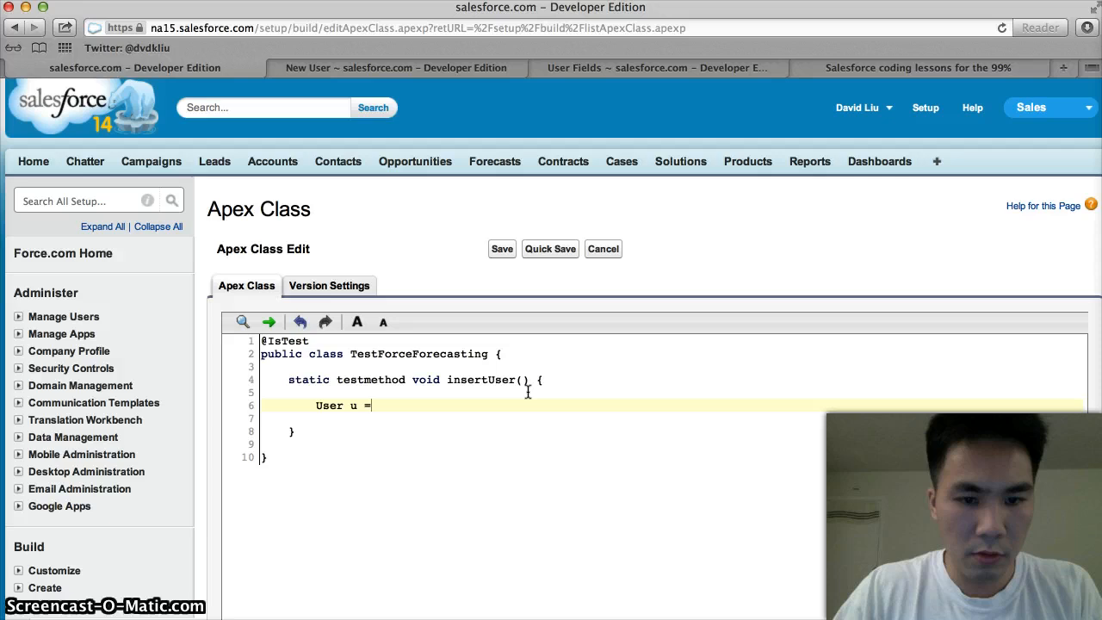
pyautogui.write('new User();')
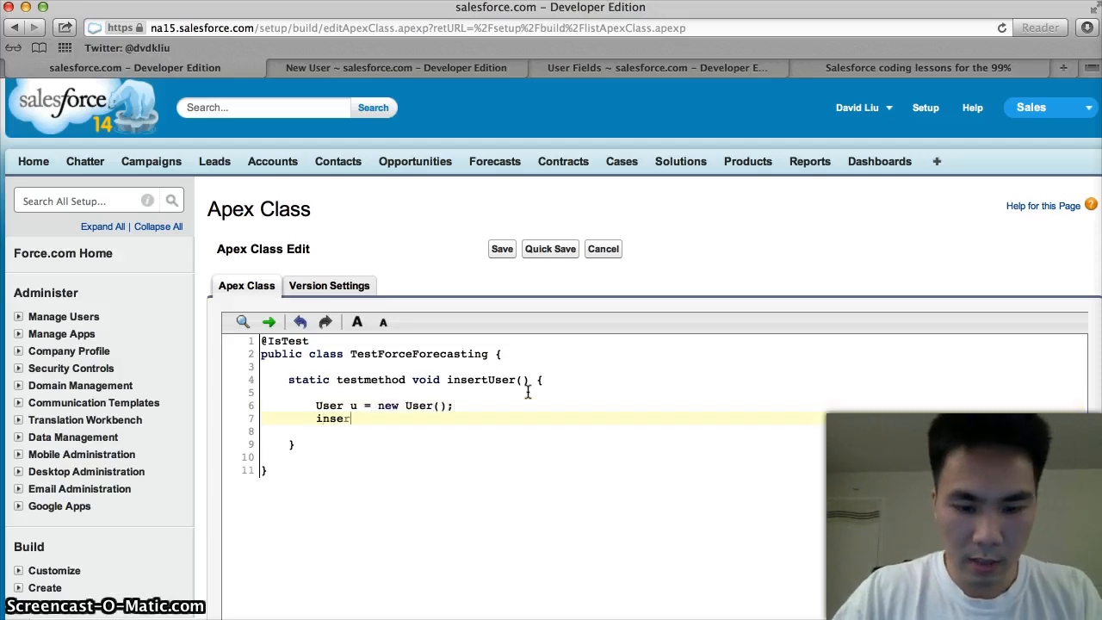
pyautogui.write('t u;')
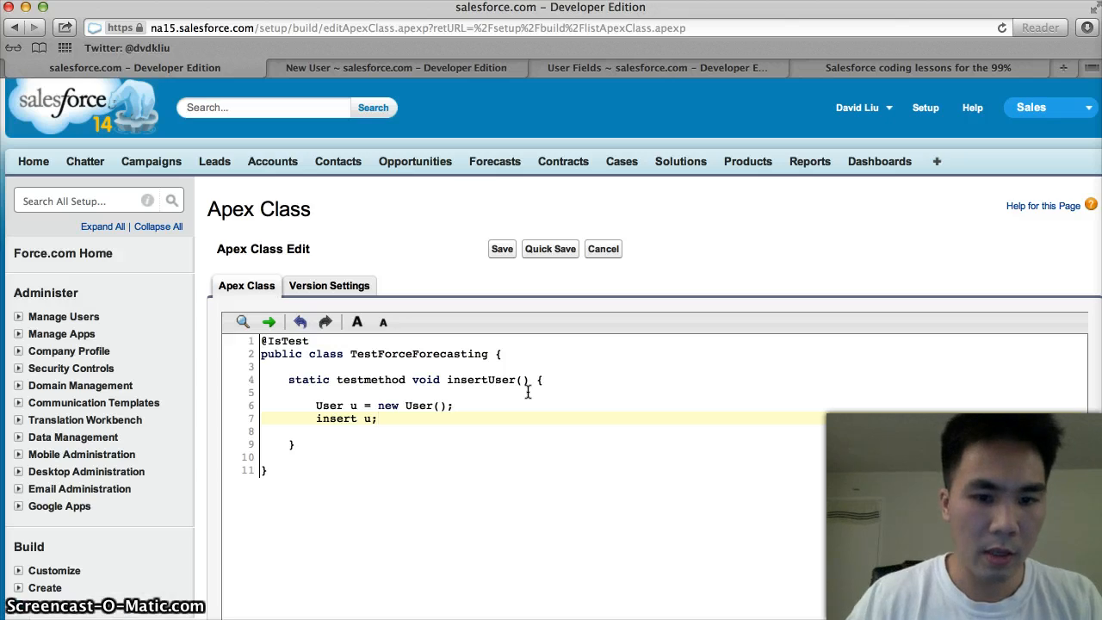
pyautogui.moveTo(389, 397)
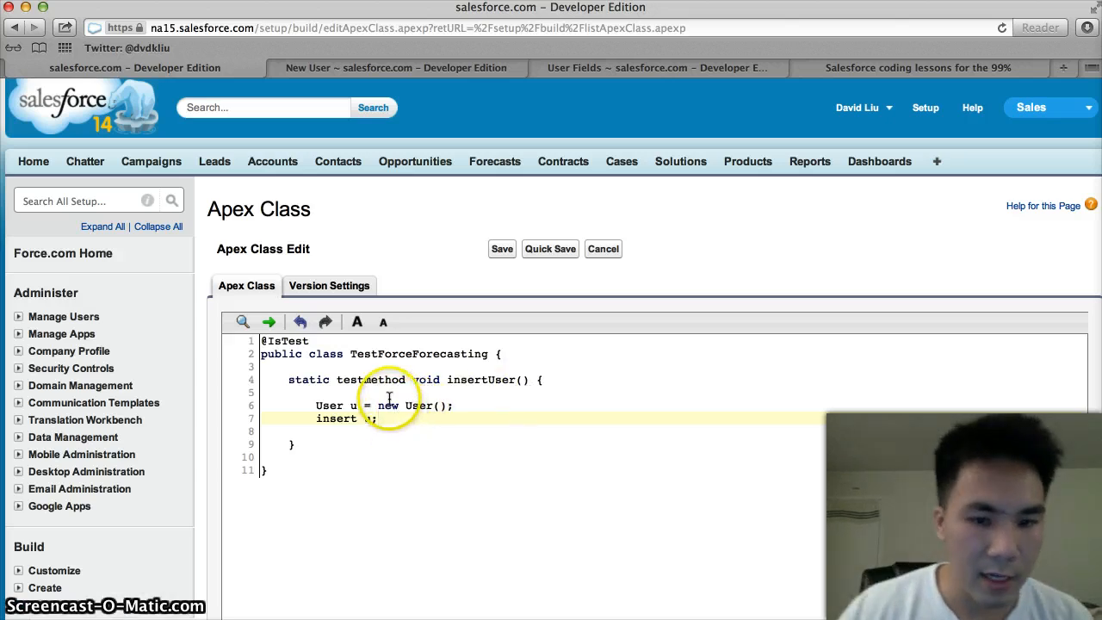
pyautogui.moveTo(342, 406)
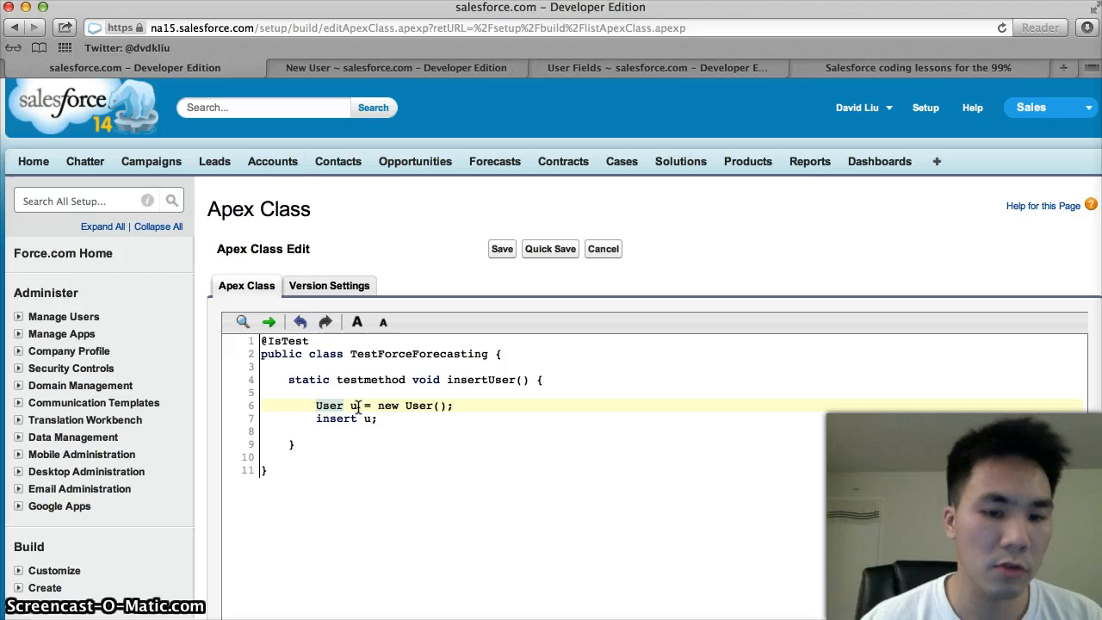
pyautogui.doubleClick(351, 406)
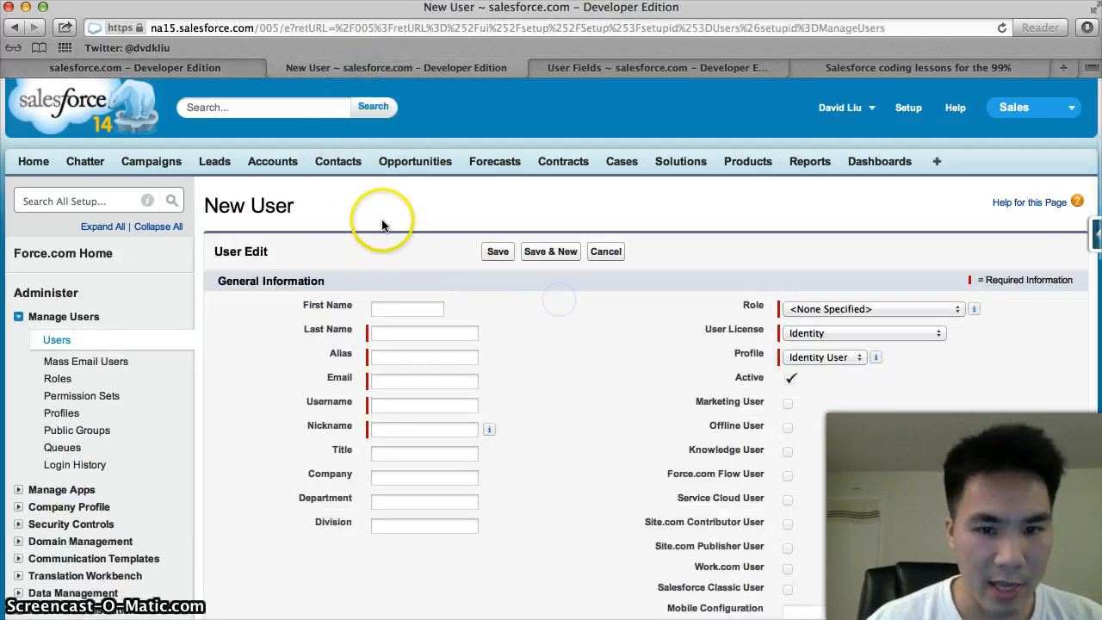
pyautogui.moveTo(455, 267)
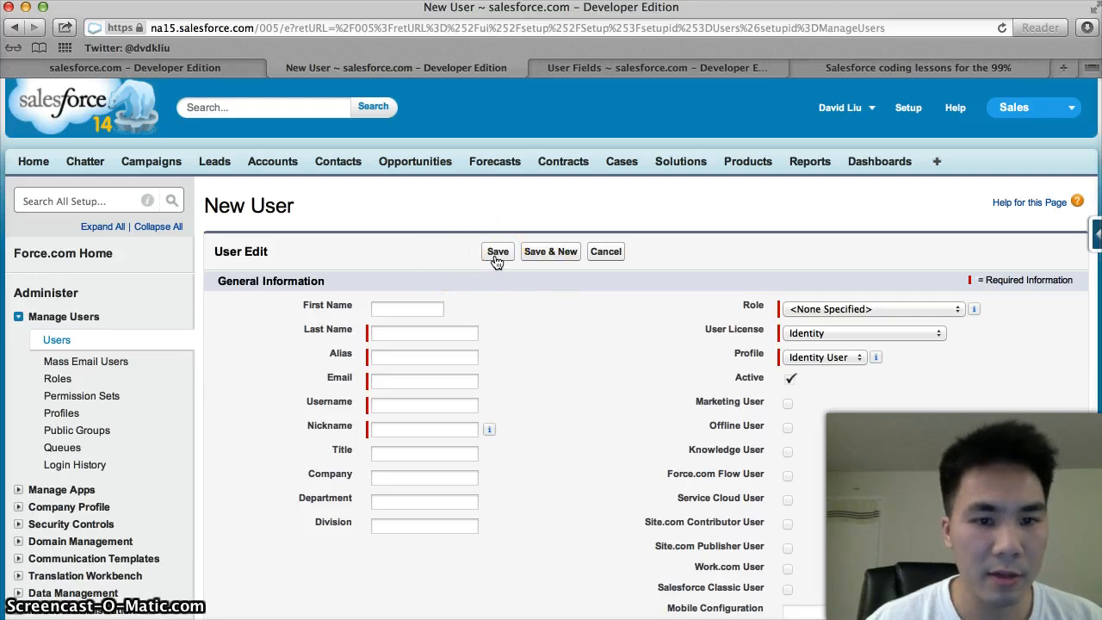
pyautogui.moveTo(497, 257)
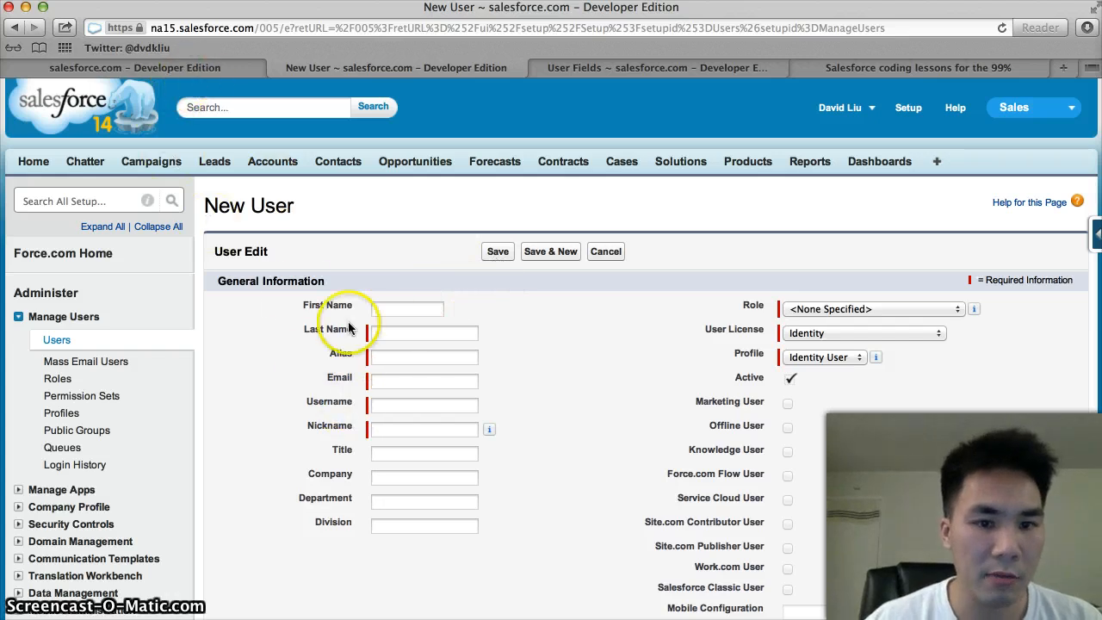
pyautogui.moveTo(429, 347)
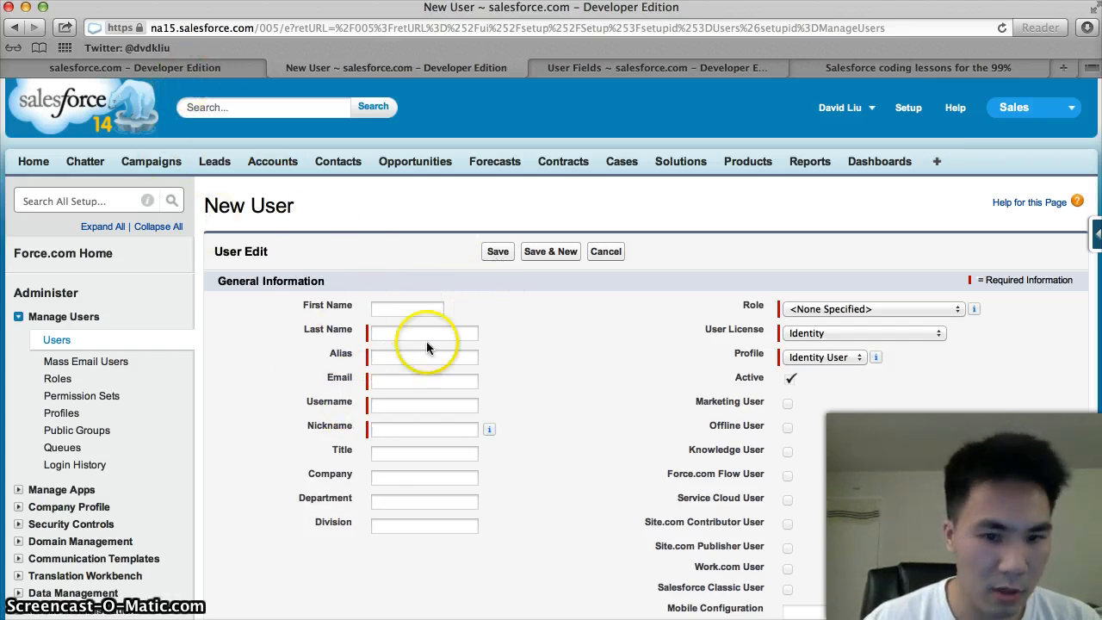
pyautogui.moveTo(335, 305)
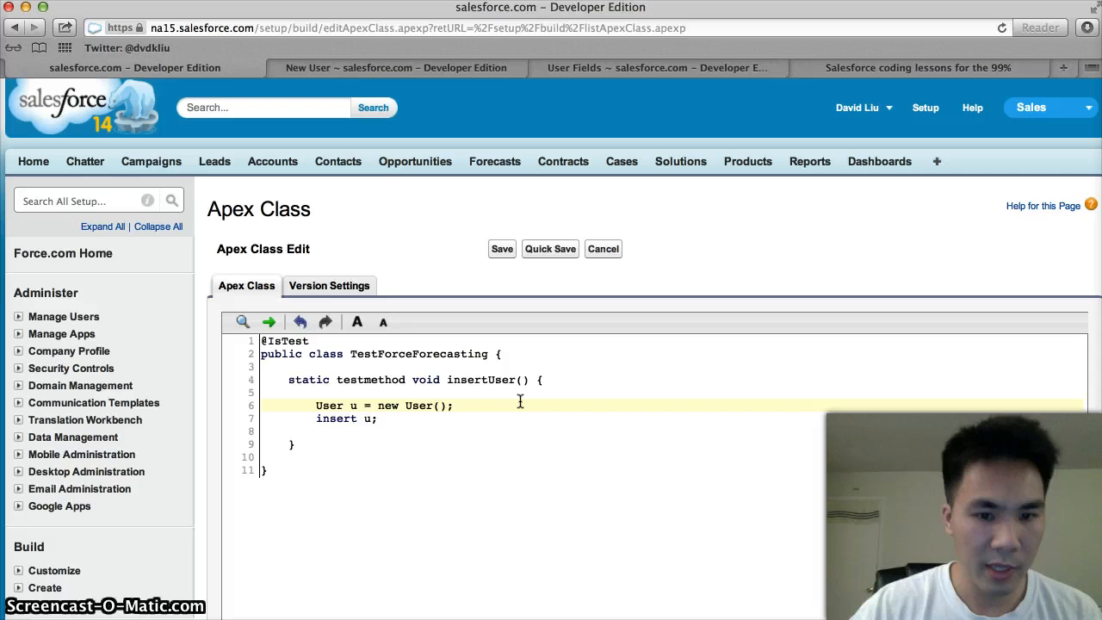
# Step: Give the test user first name 'David' and last name 'Liu'
pyautogui.press('Enter')
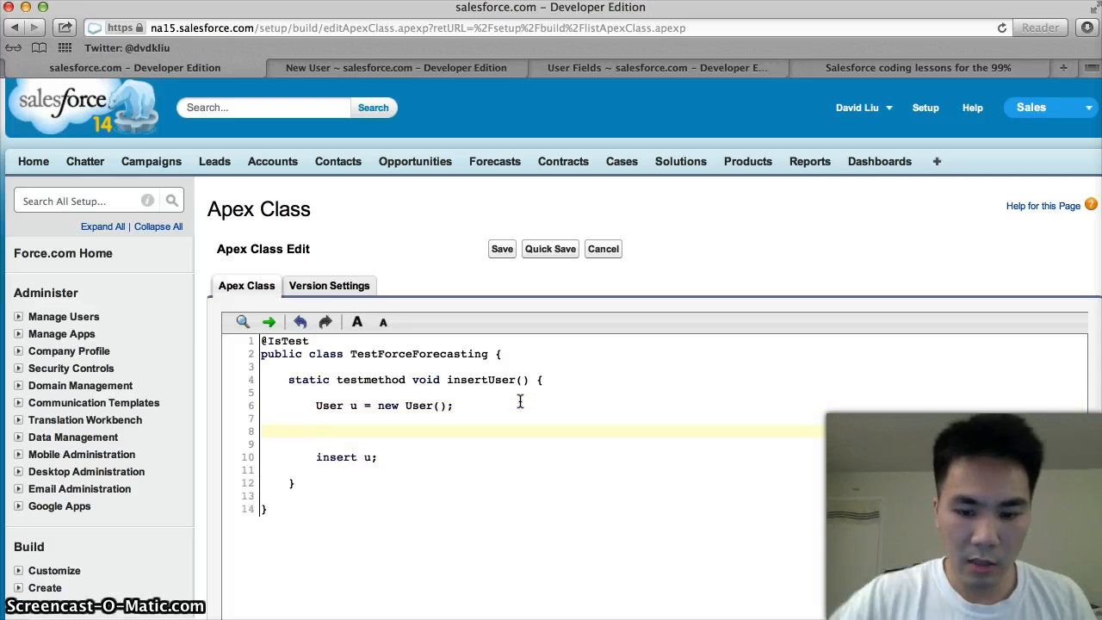
pyautogui.write('u.FirstN')
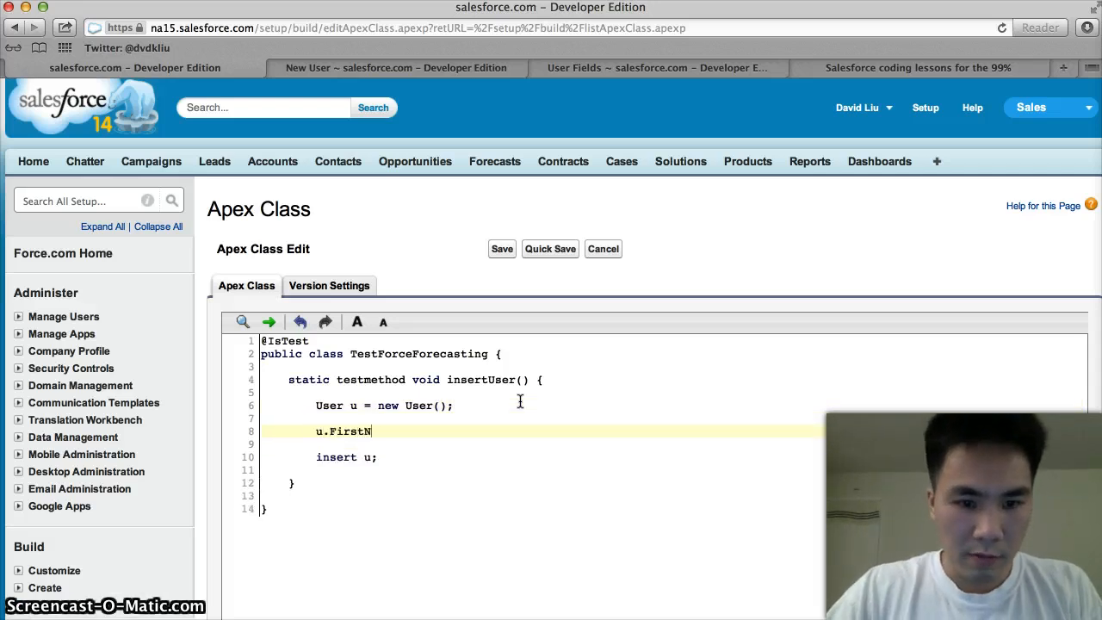
pyautogui.write("ame = 'David';")
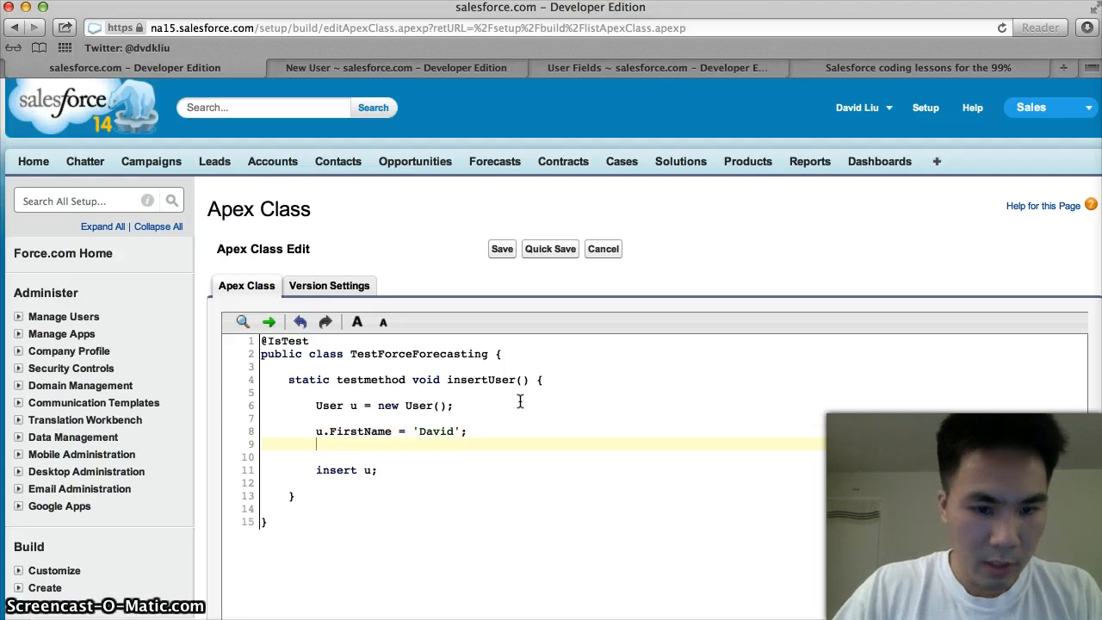
pyautogui.write('u.LastName')
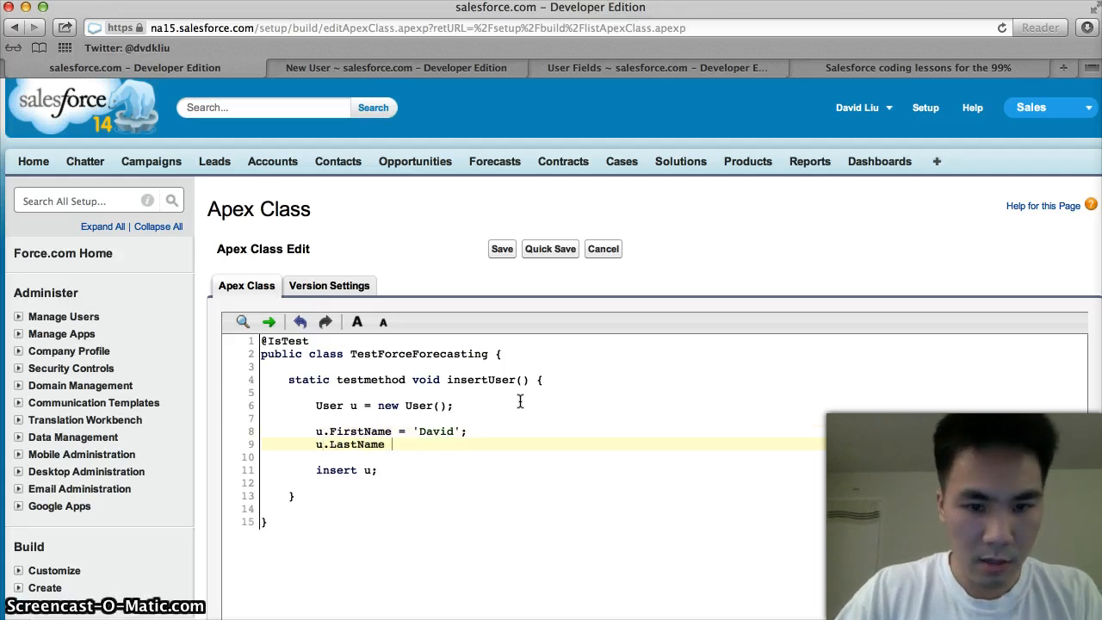
pyautogui.write("= 'Liu';")
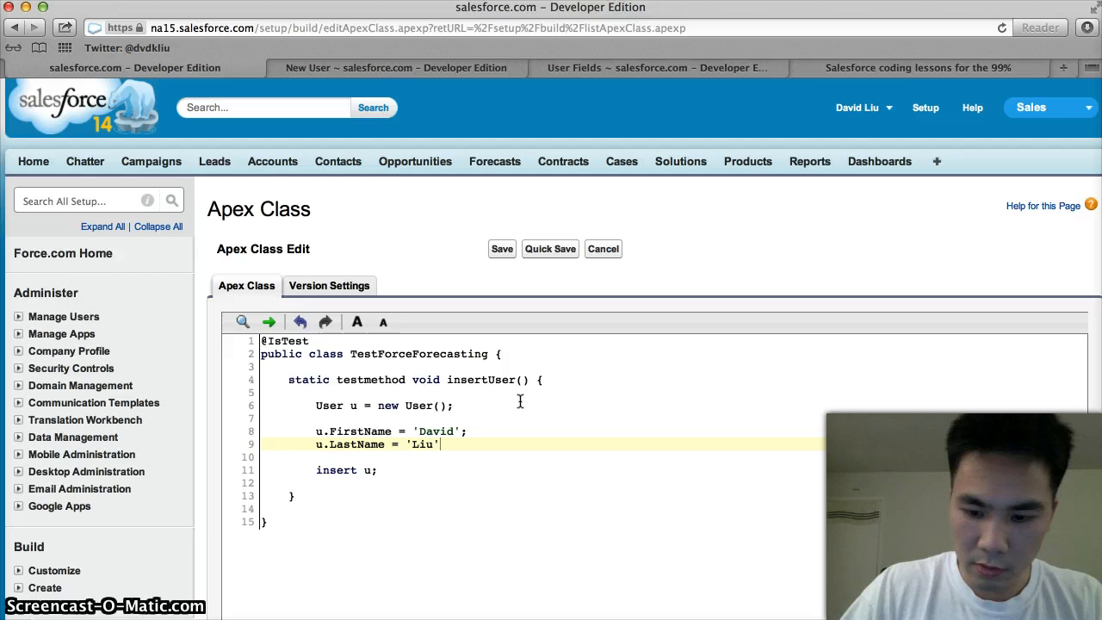
pyautogui.write('u.')
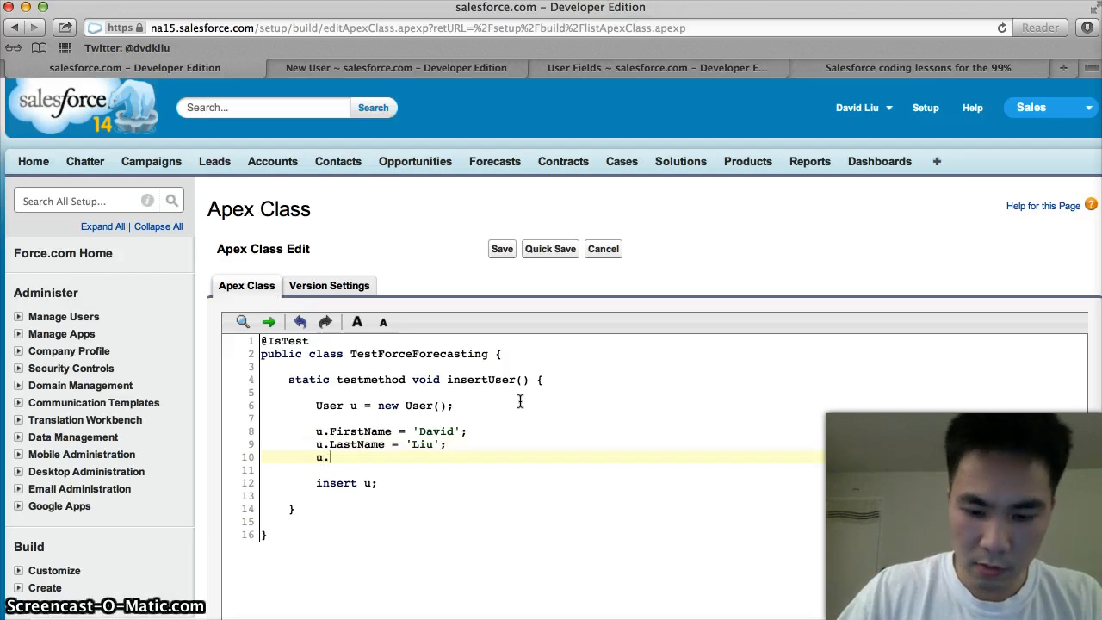
pyautogui.write("Email = '")
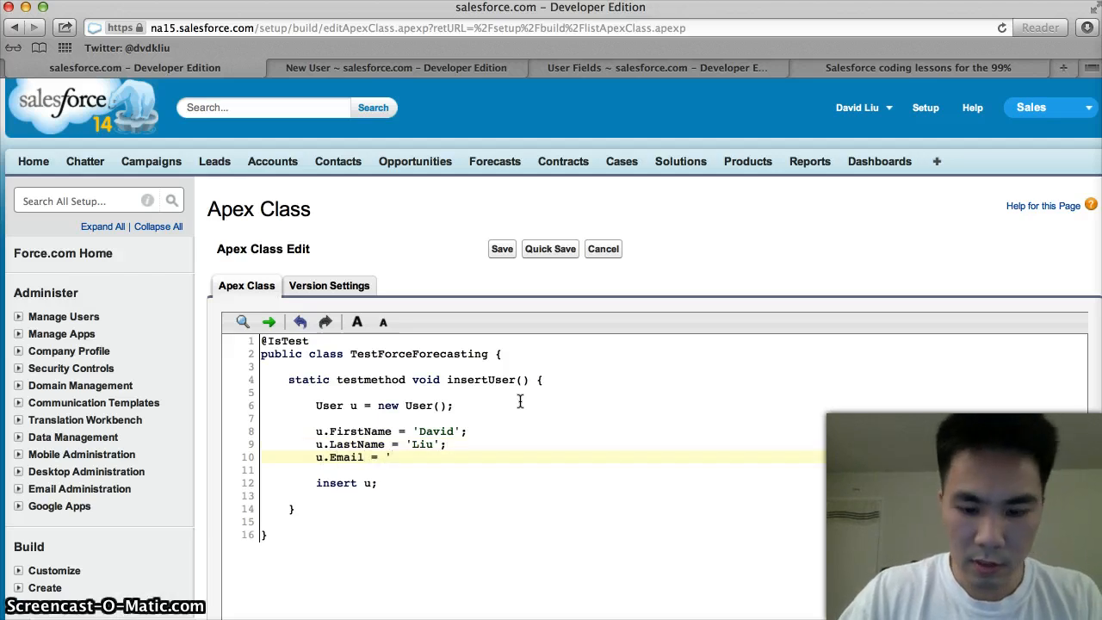
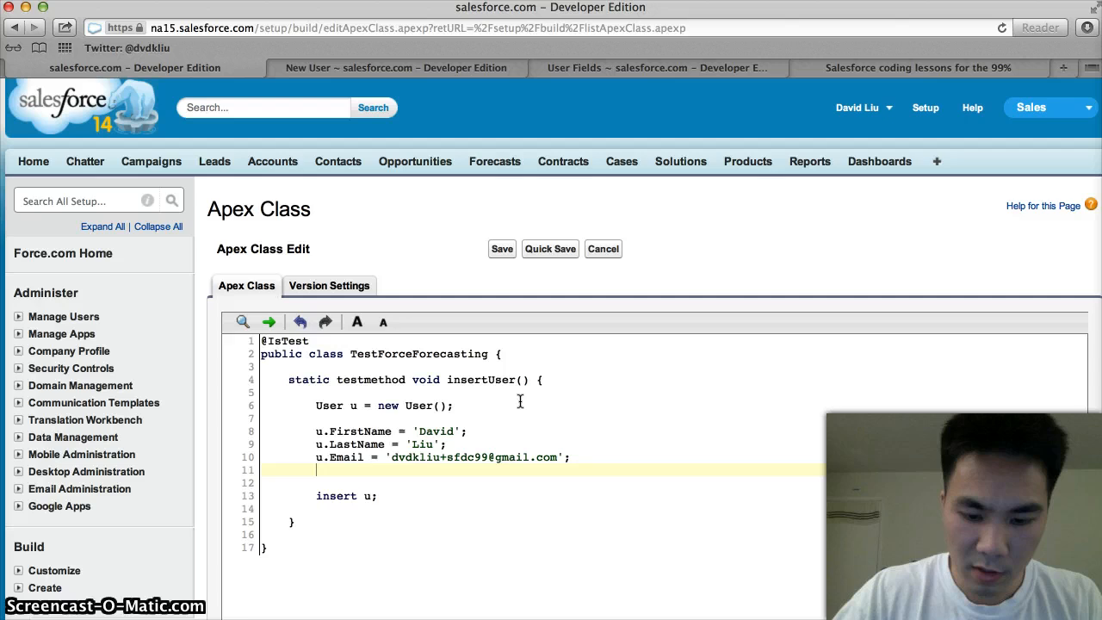
pyautogui.write('u.Username =')
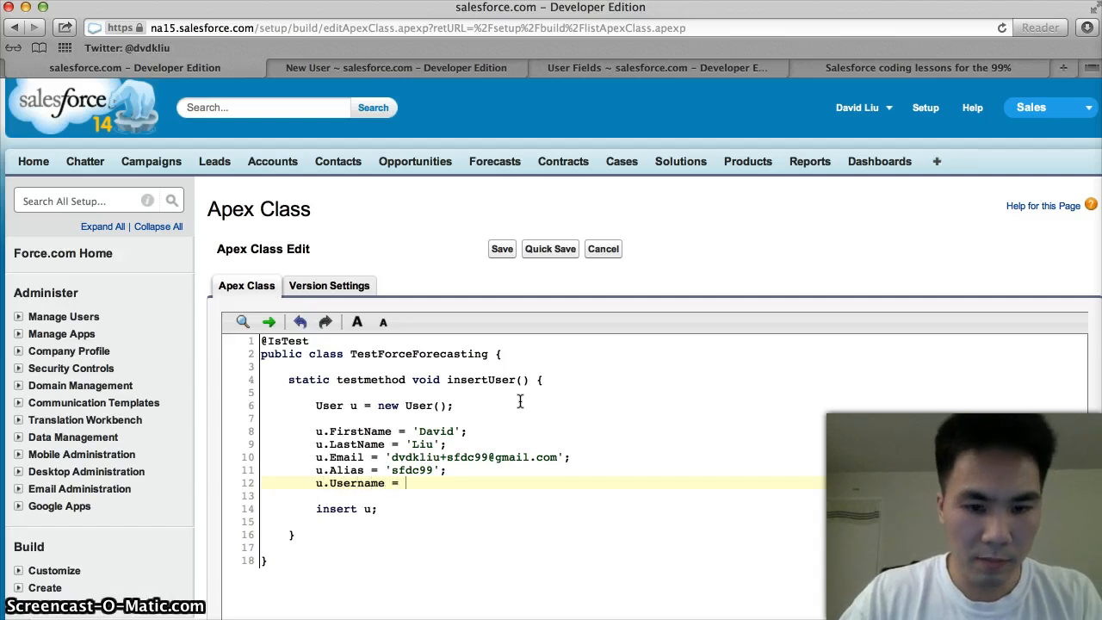
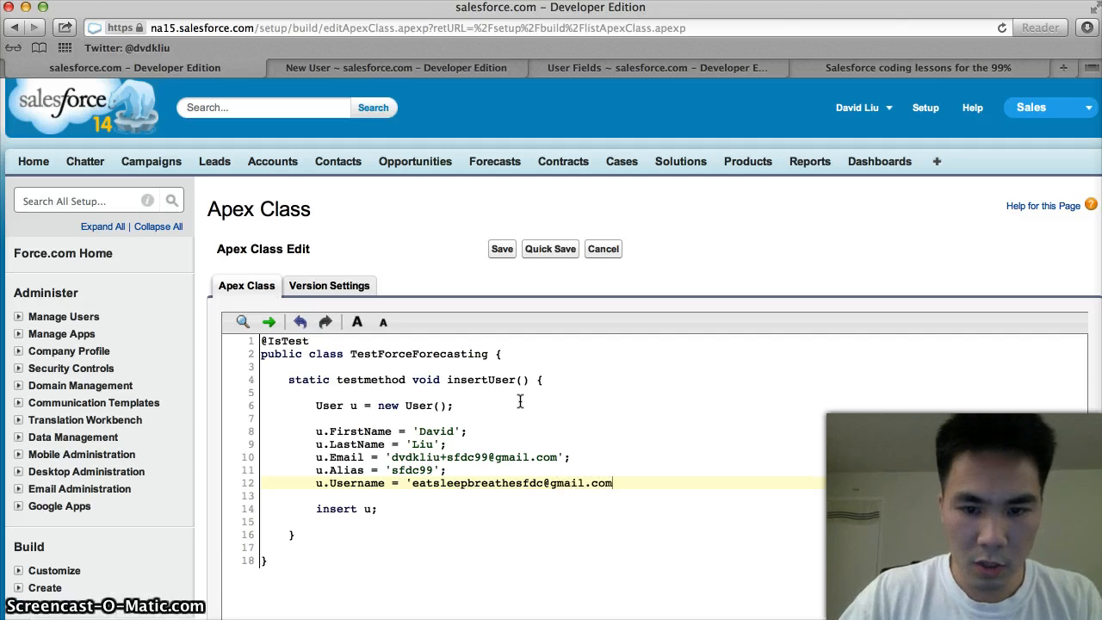
pyautogui.write("';")
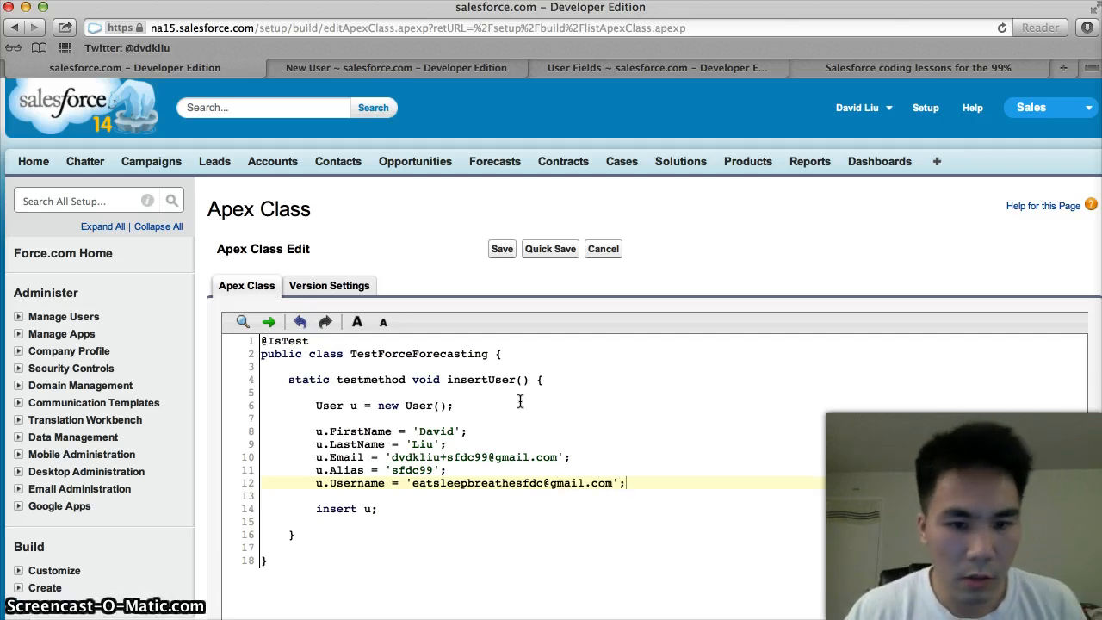
pyautogui.moveTo(384, 431)
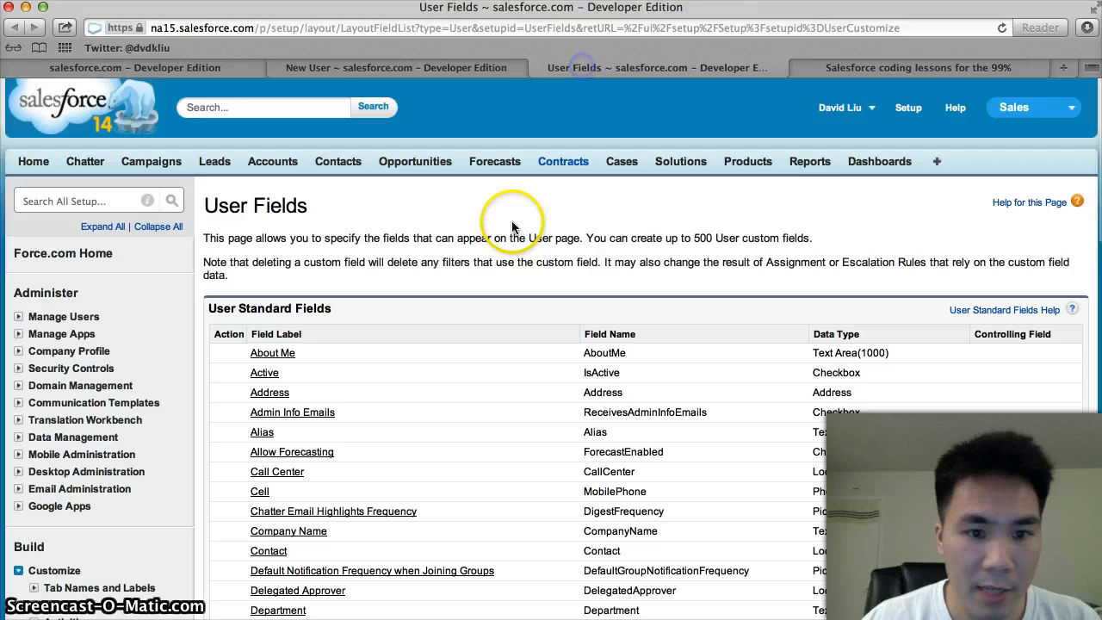
pyautogui.moveTo(422, 220)
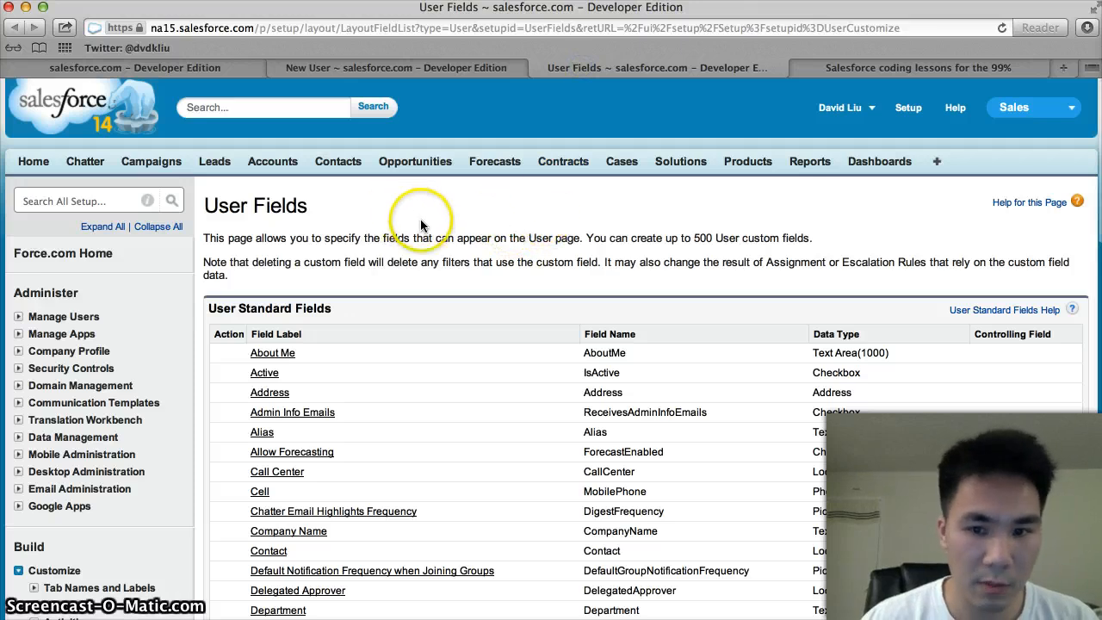
pyautogui.scroll(-3)
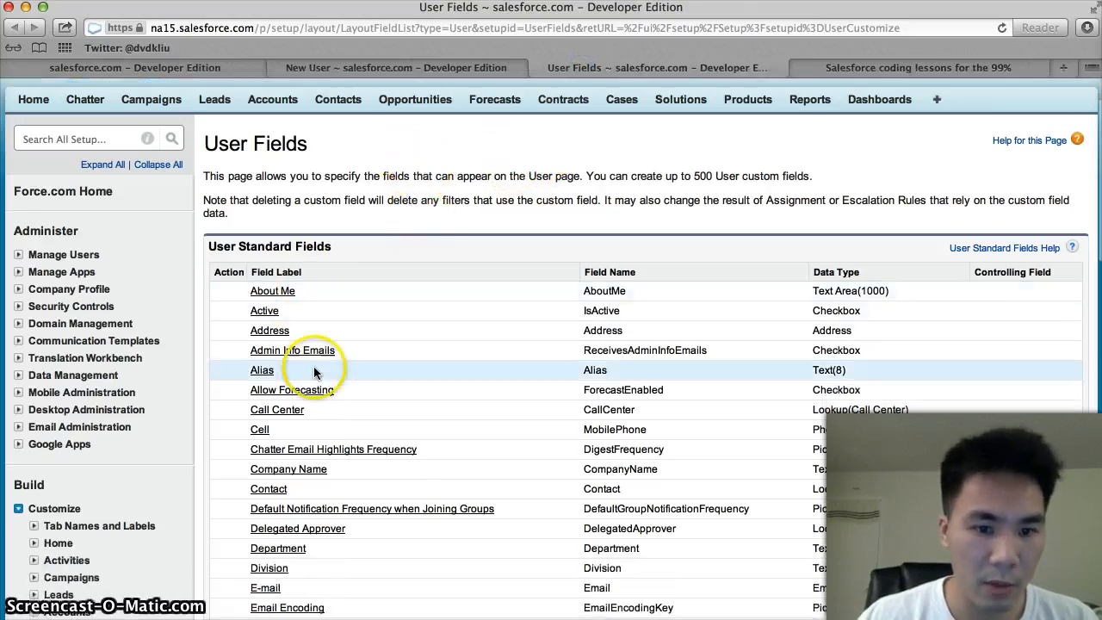
pyautogui.moveTo(288, 303)
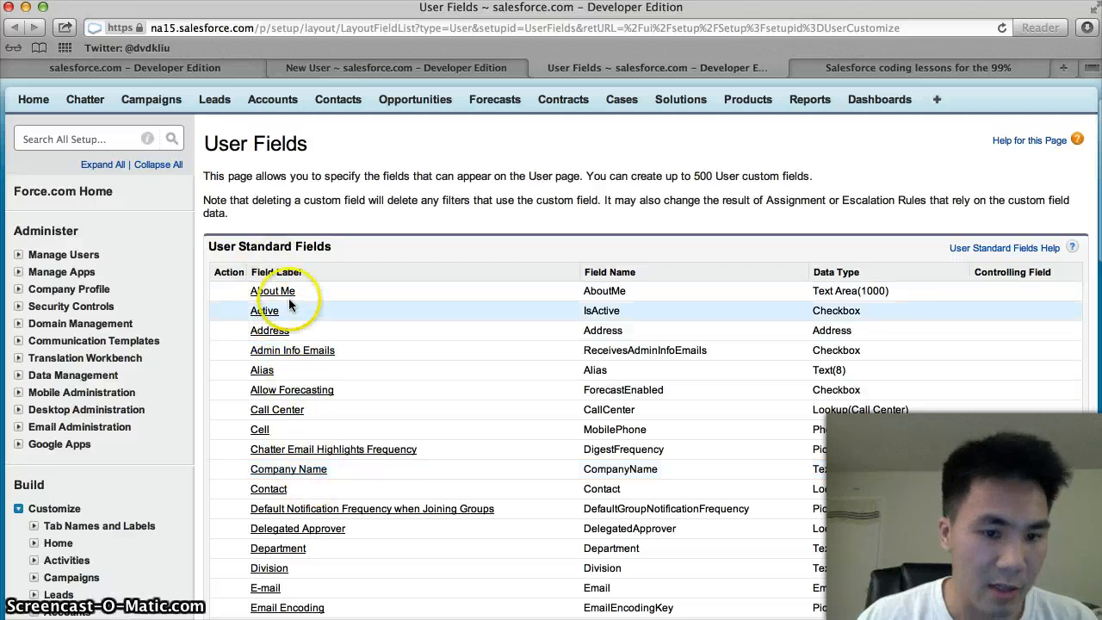
pyautogui.moveTo(404, 414)
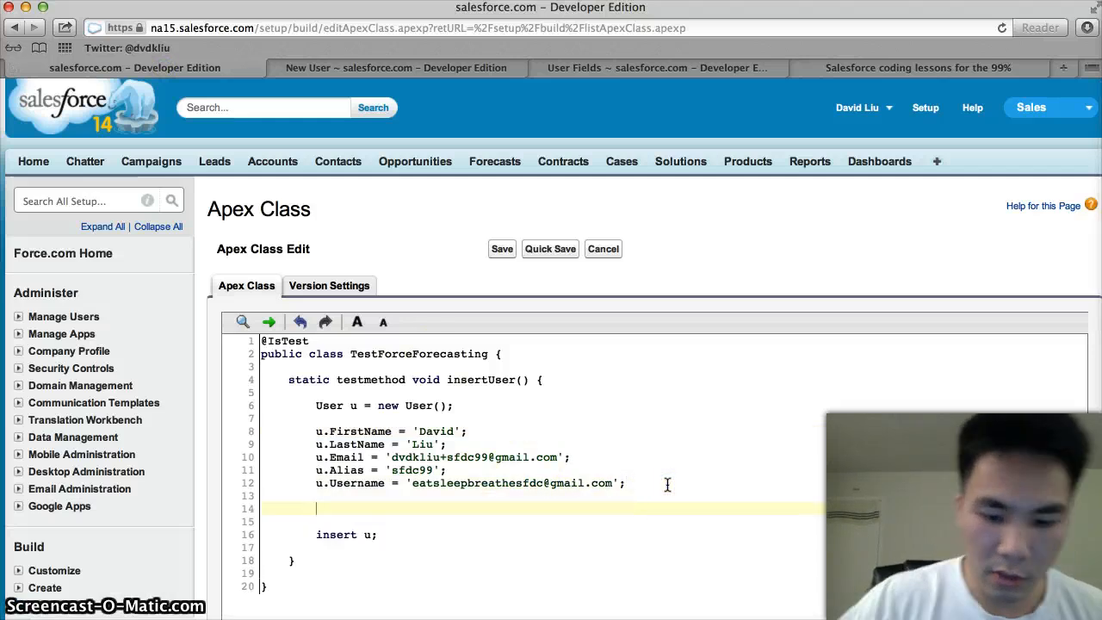
# Step: Set the user's TimezoneSidKey to America/Denver and LocaleSidKey to en_US
pyautogui.write('u.Tim')
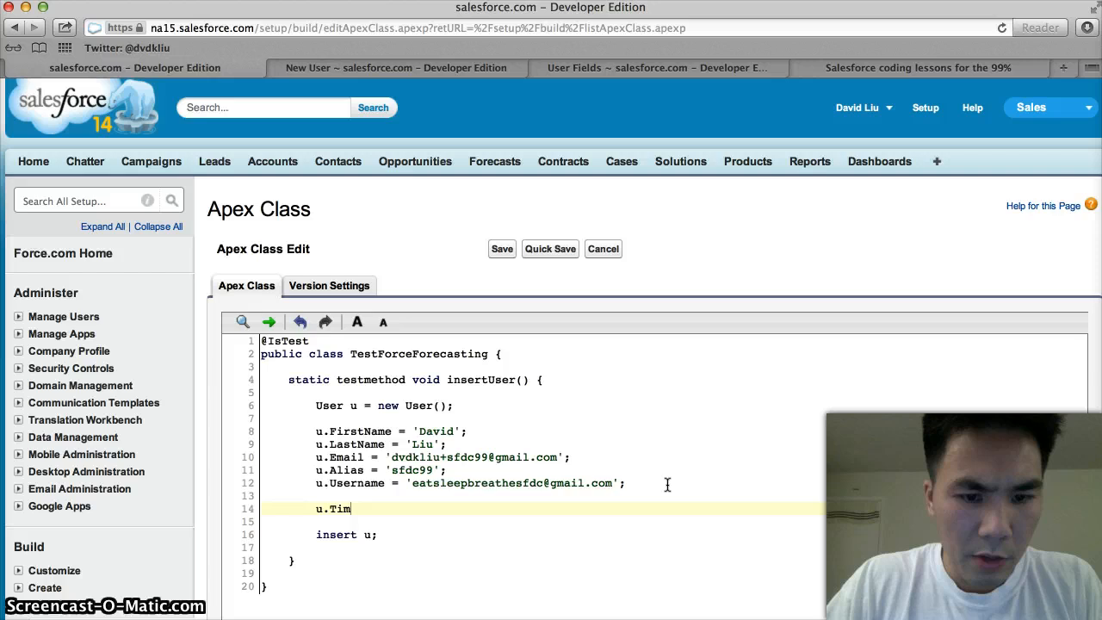
pyautogui.write('ezoneS')
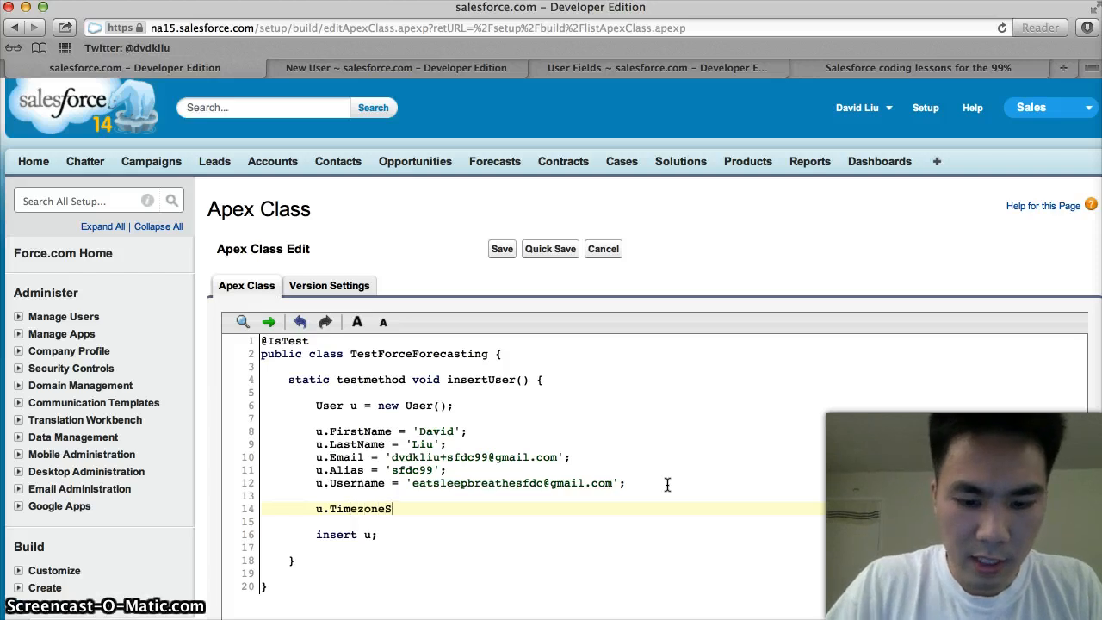
pyautogui.write("idKey = '")
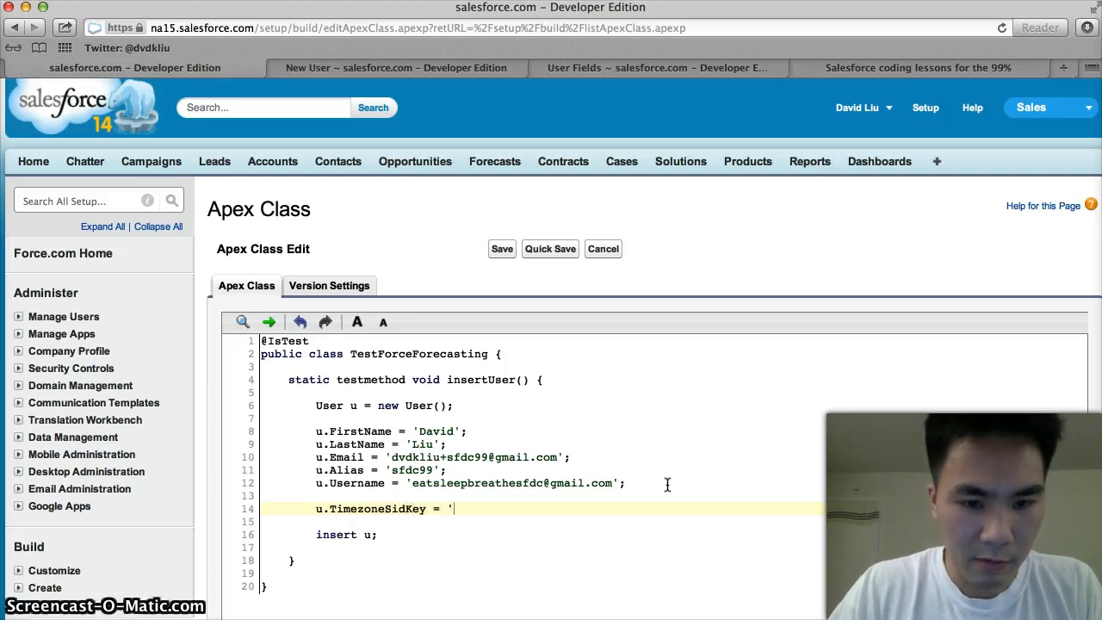
pyautogui.write('America')
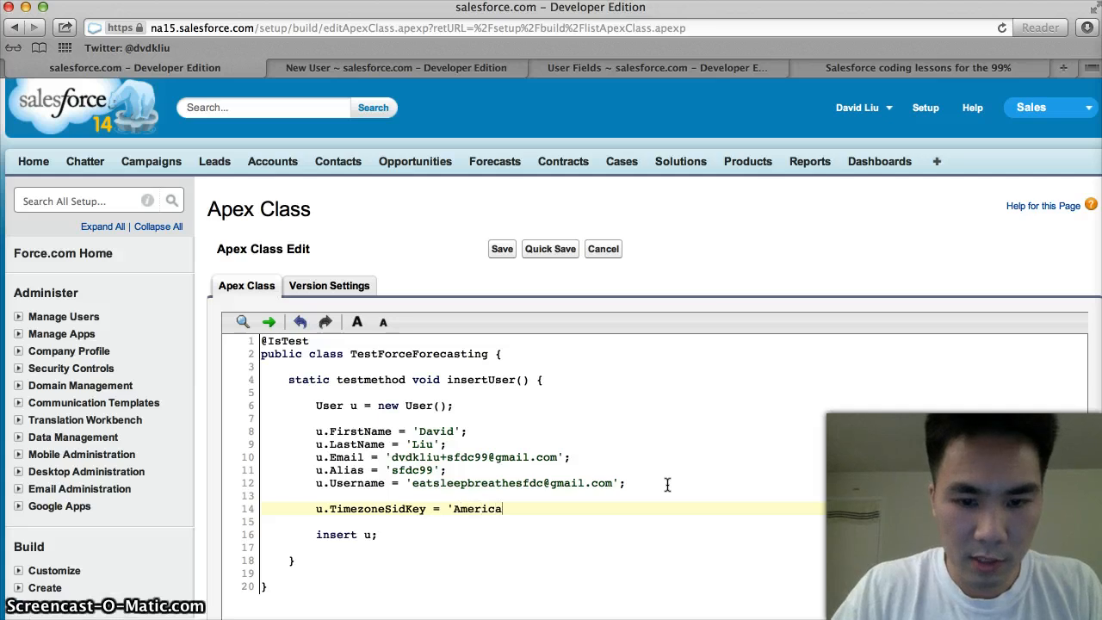
pyautogui.write('/D')
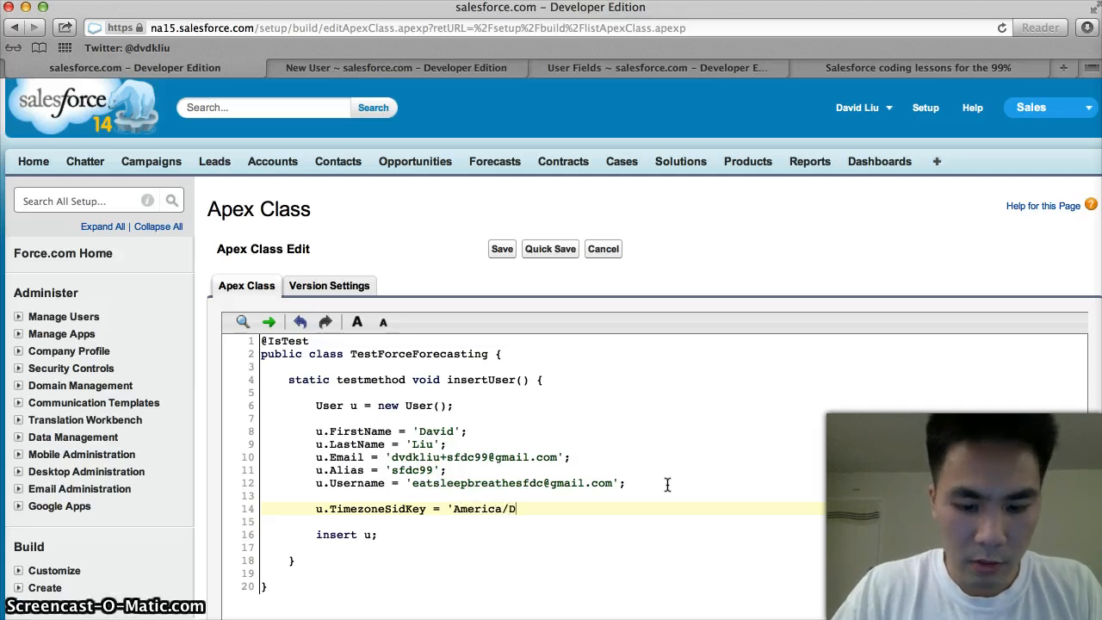
pyautogui.write("enver';")
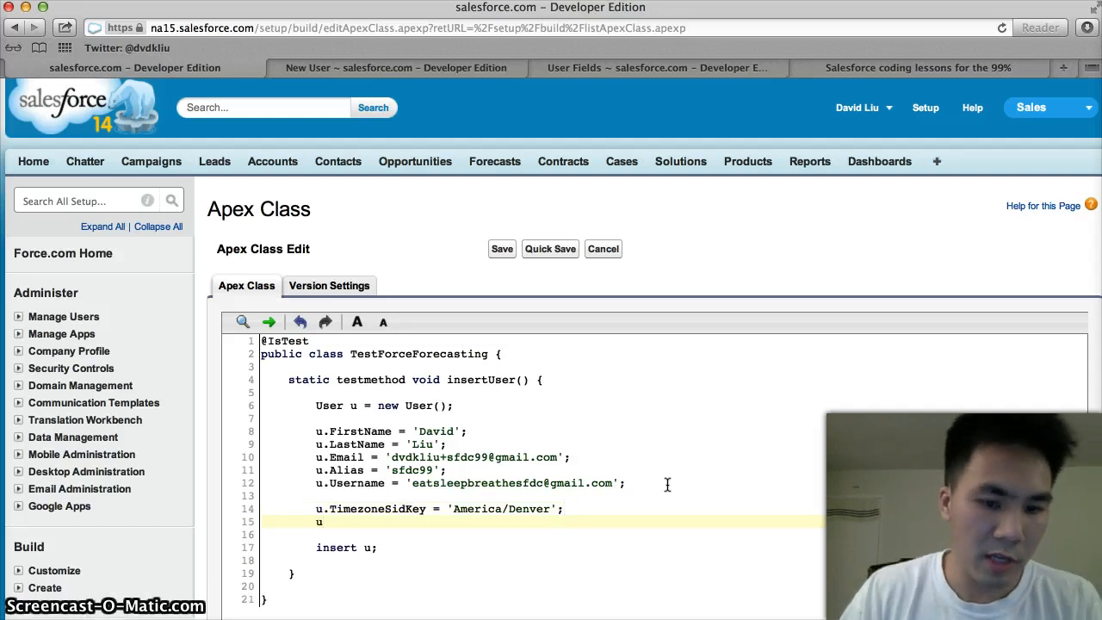
pyautogui.write('.')
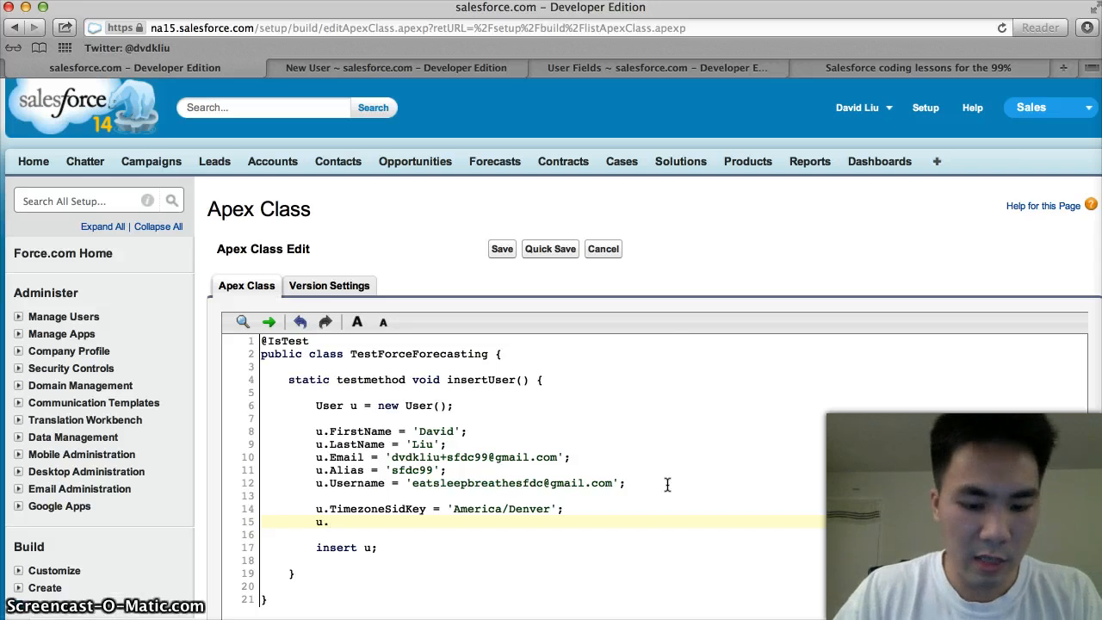
pyautogui.write('L')
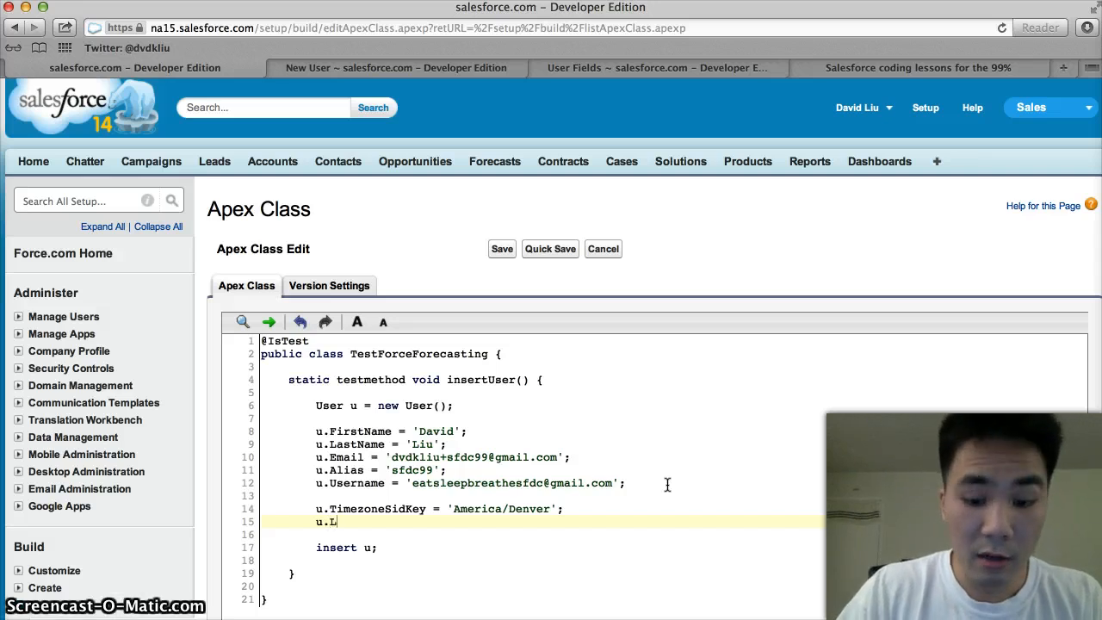
pyautogui.write('ocaleSide')
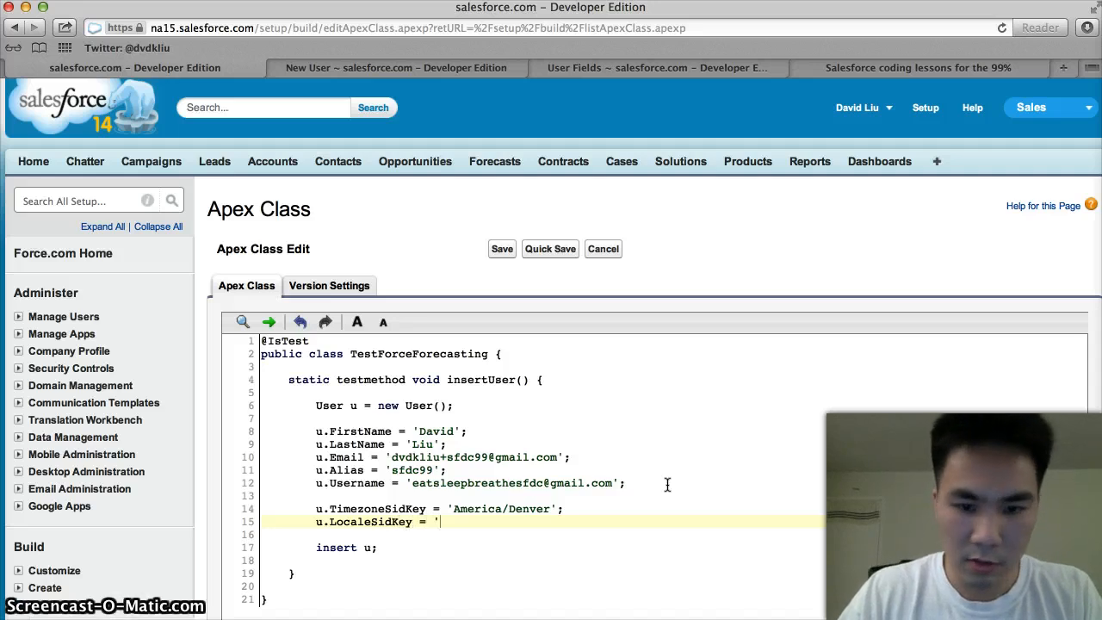
pyautogui.write("en_US'")
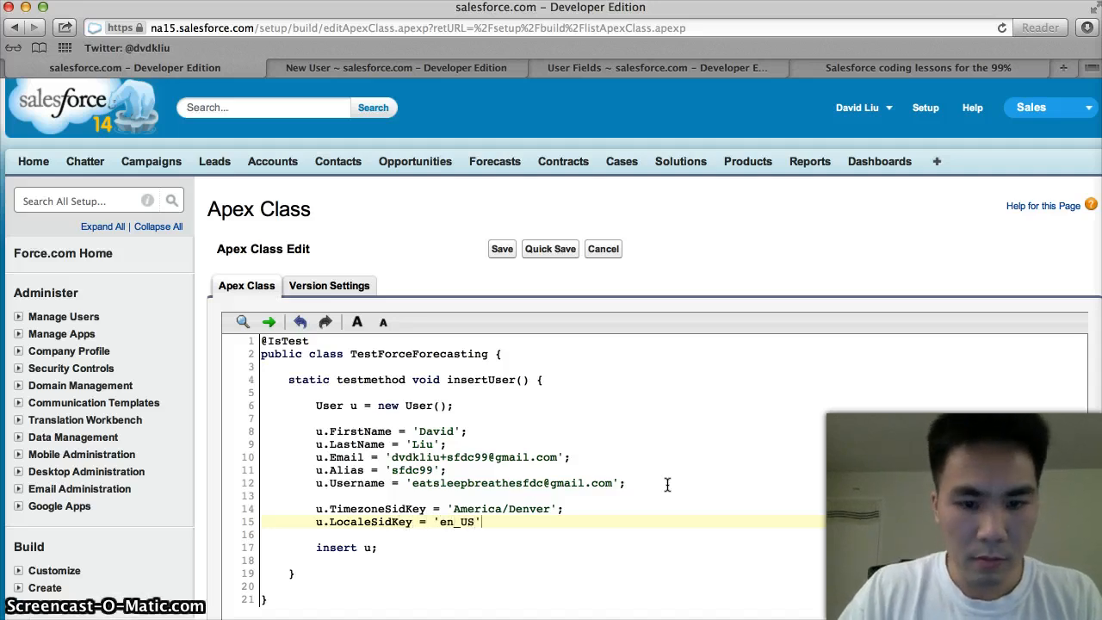
# Step: Set EmailEncodingKey to UTF-8 and LanguageLocaleKey to en_US, then save the class
pyautogui.write('u.EmailEncod')
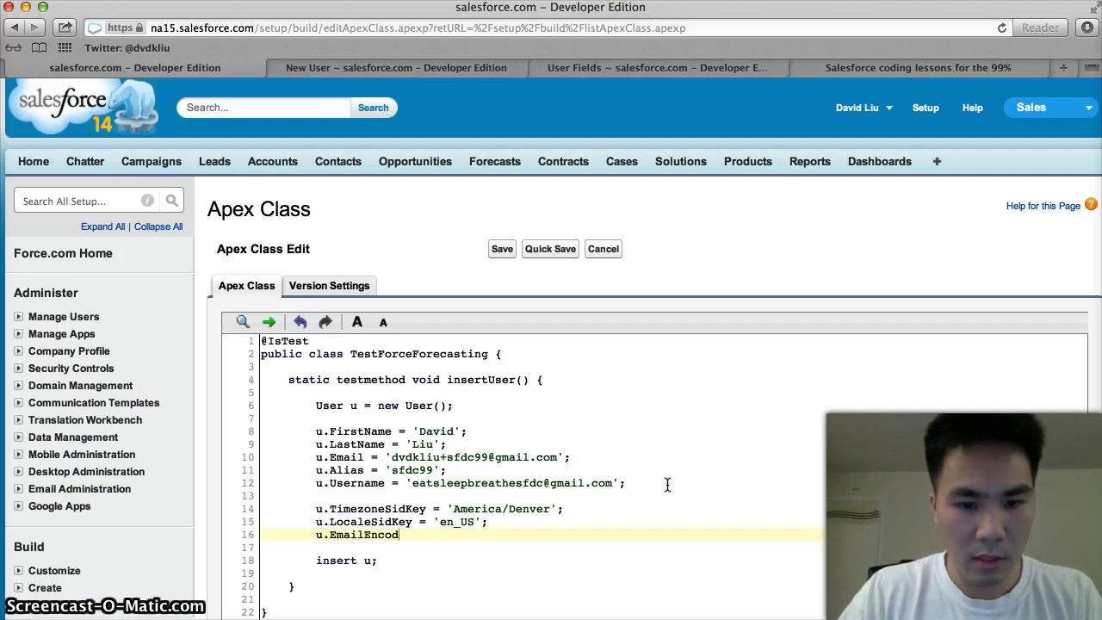
pyautogui.write("ingKey = '")
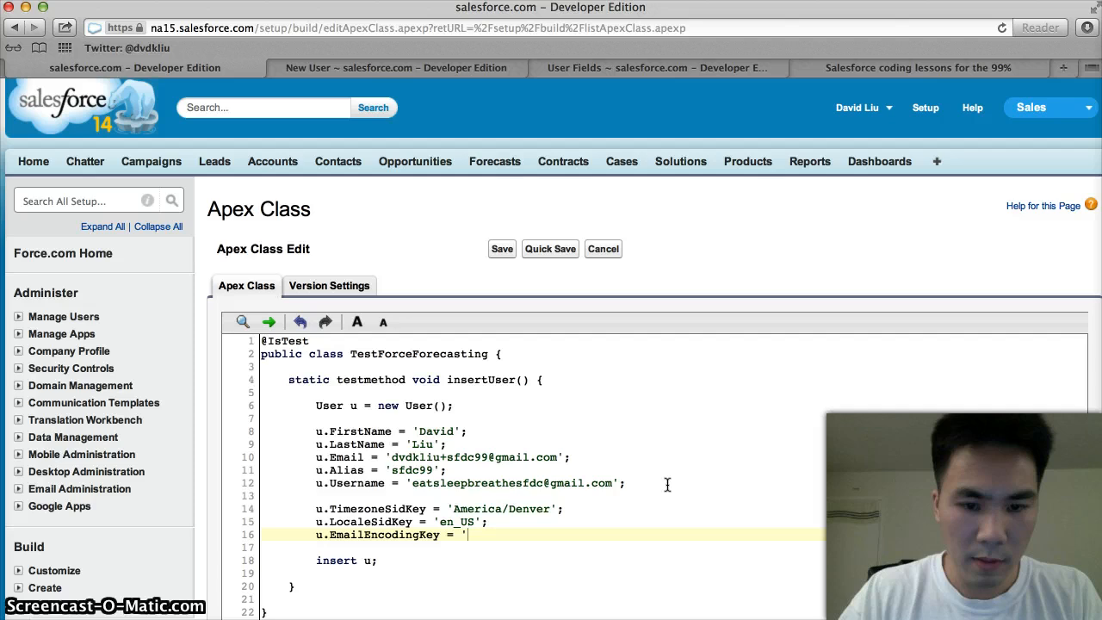
pyautogui.write("UTF-8';")
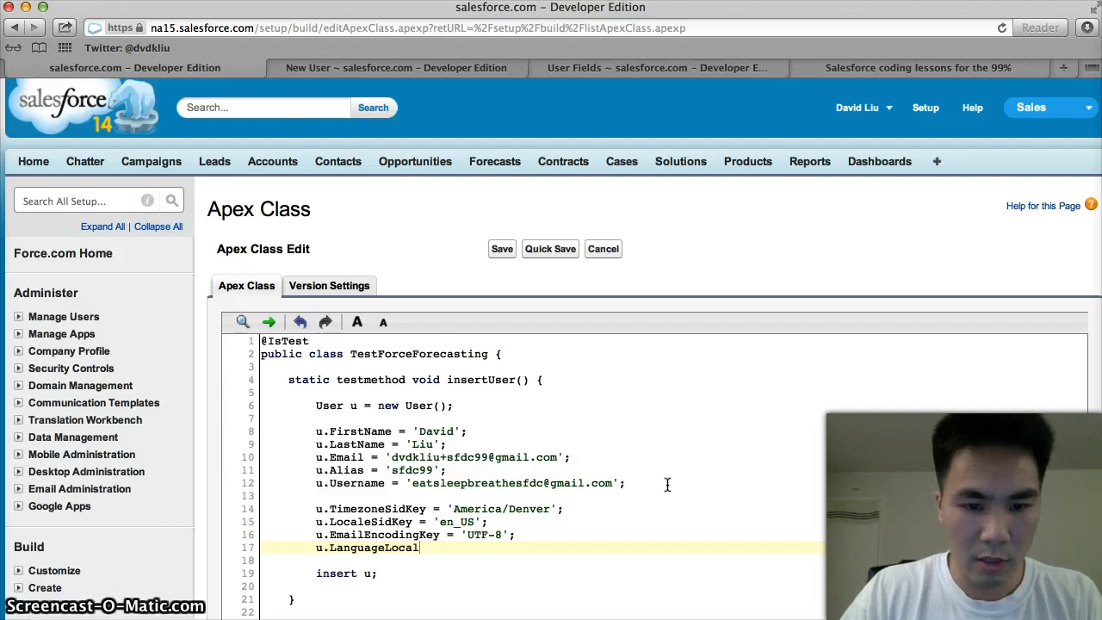
pyautogui.write("Key = 'en_US';")
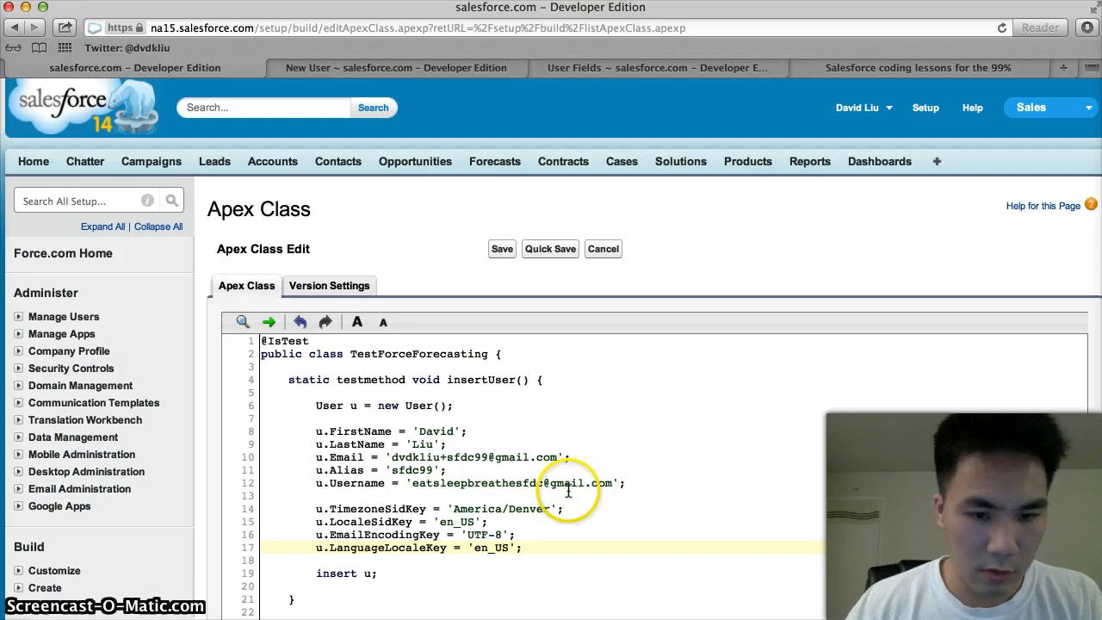
pyautogui.moveTo(461, 530)
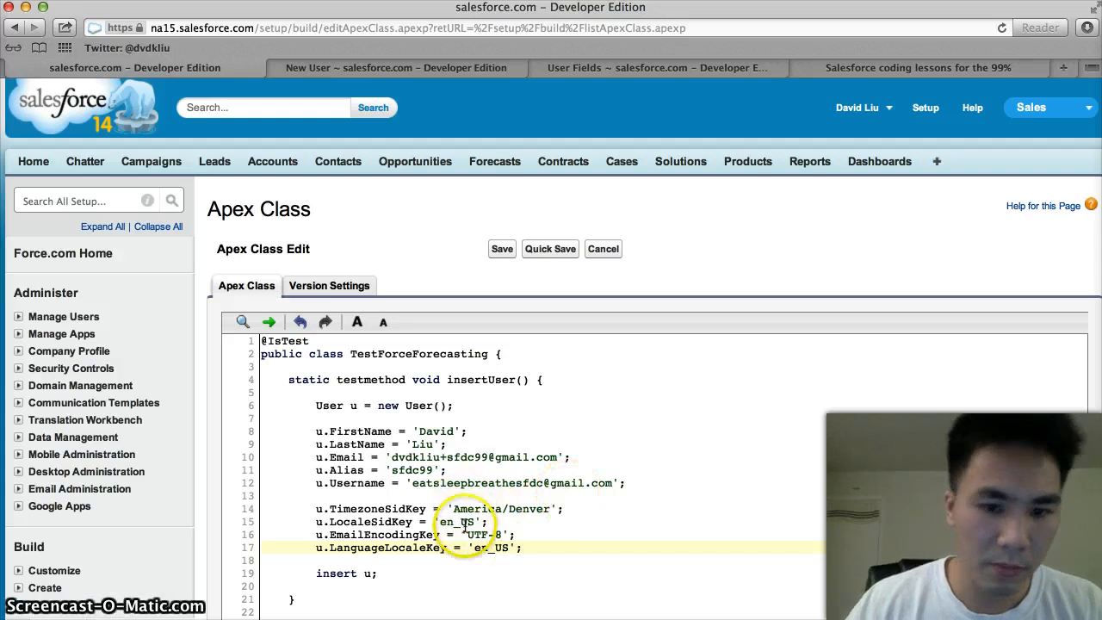
pyautogui.click(501, 249)
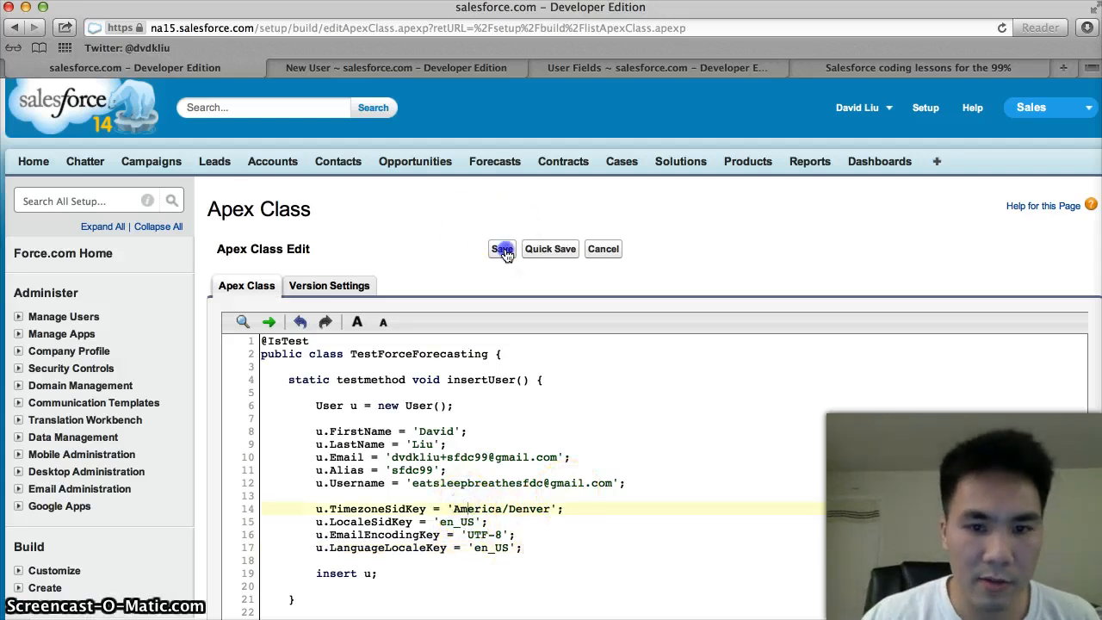
# Step: Run the TestForceForecasting test, view the missing-ProfileId failure, and return to Apex Classes
pyautogui.click(502, 249)
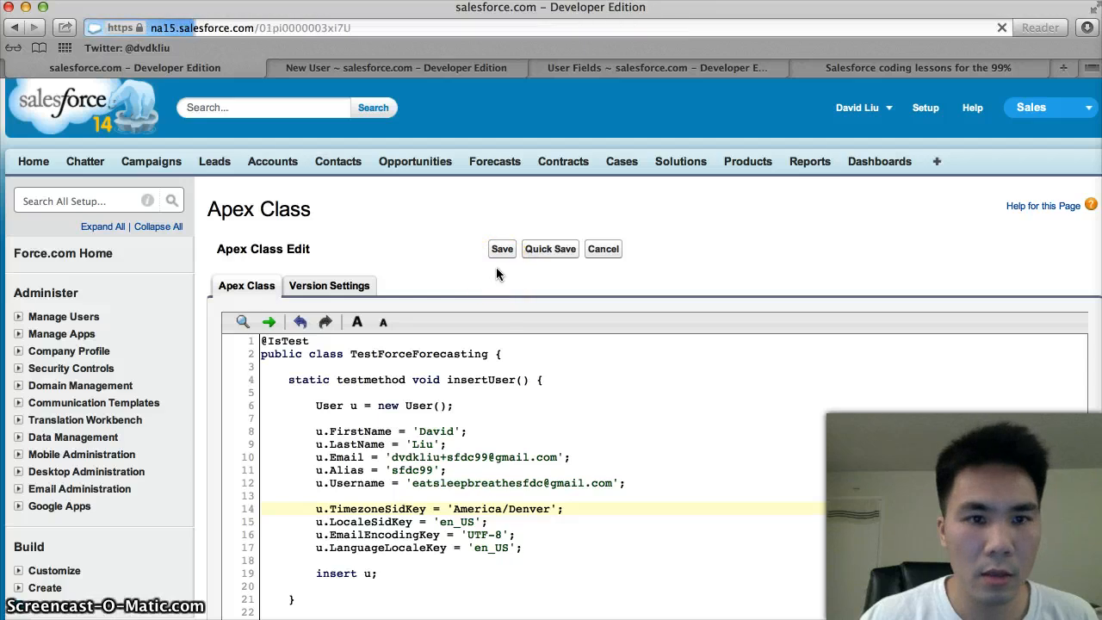
pyautogui.click(502, 249)
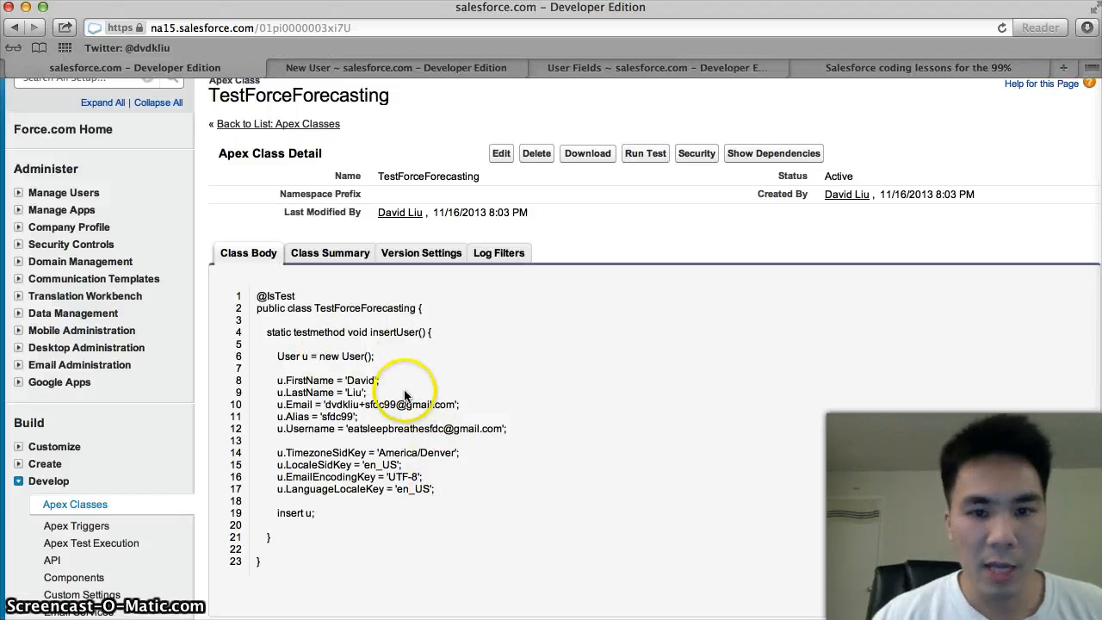
pyautogui.moveTo(645, 153)
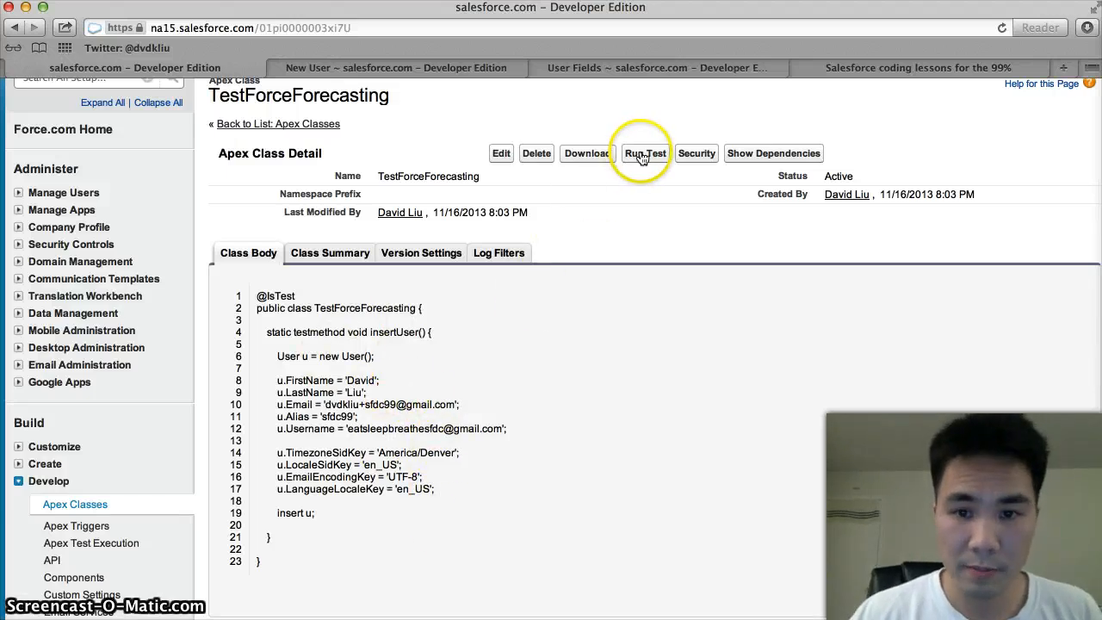
pyautogui.click(647, 153)
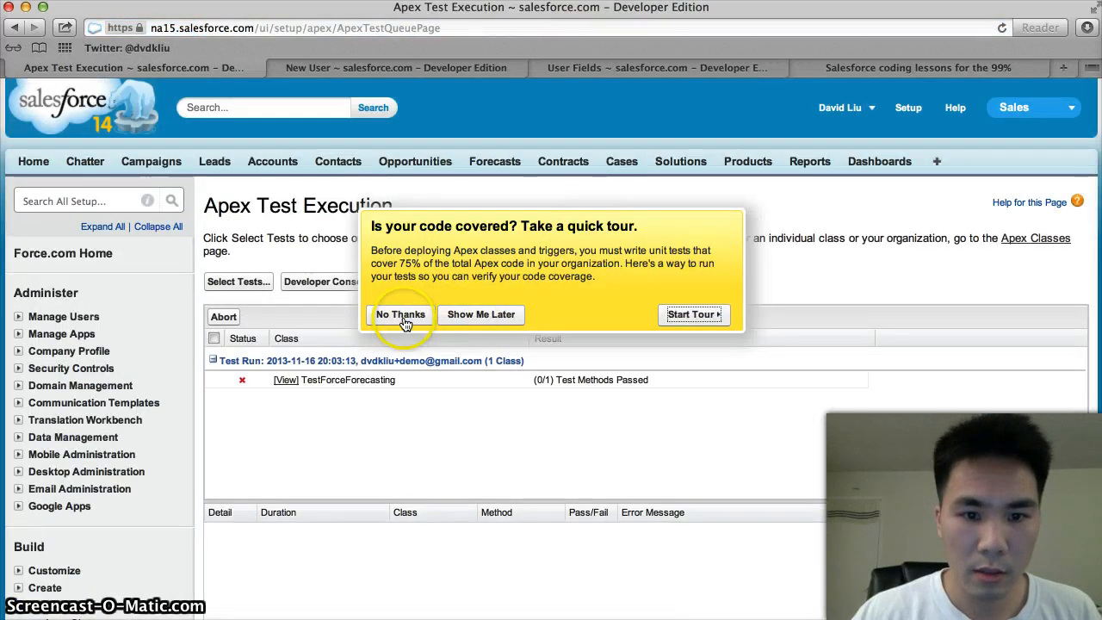
pyautogui.click(400, 315)
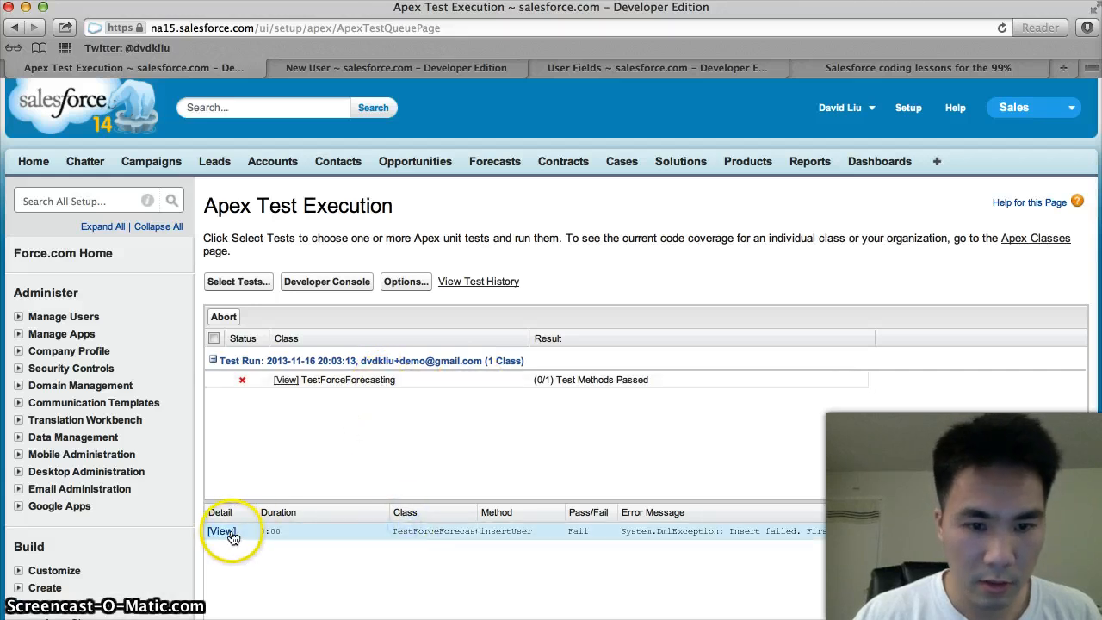
pyautogui.click(223, 531)
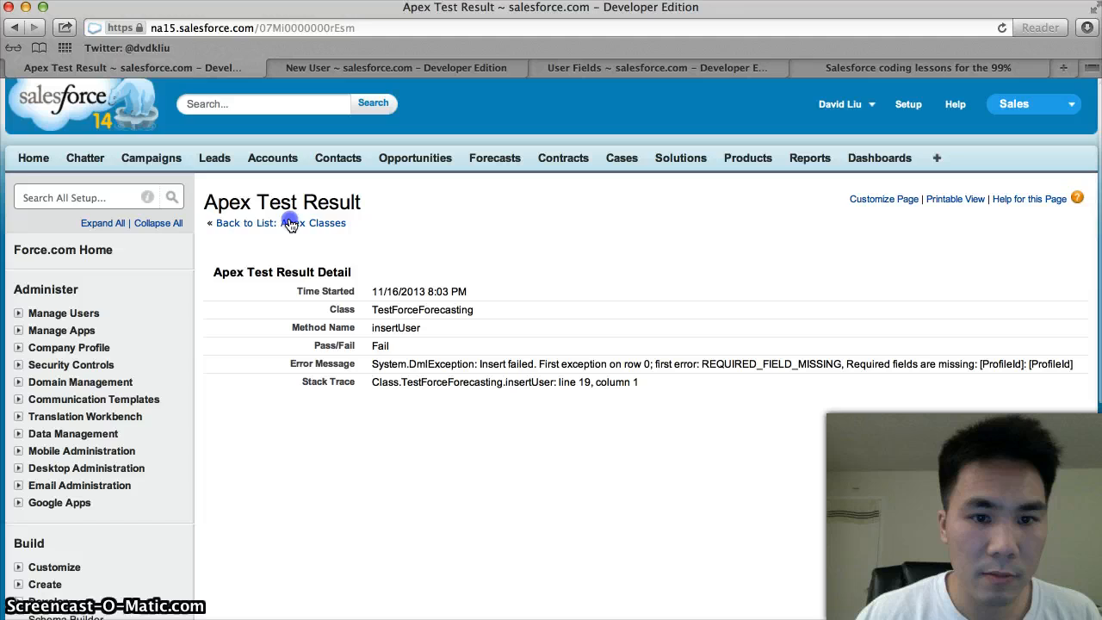
pyautogui.click(321, 222)
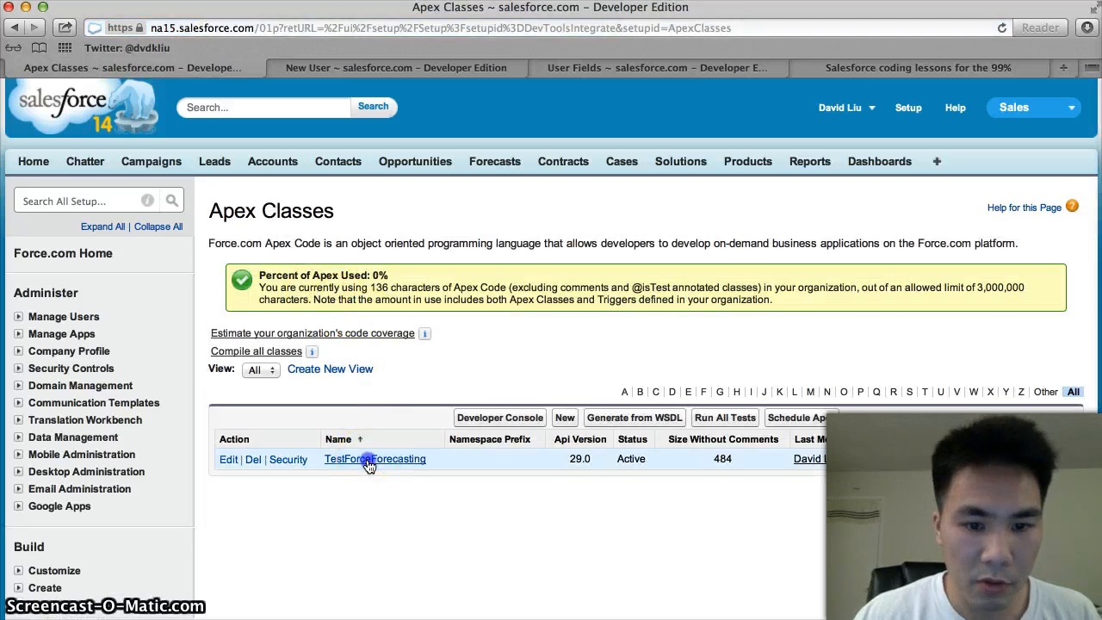
# Step: Add u.ProfileId = '00ei0000001BCIL' from the System Administrator profile and save the class
pyautogui.click(375, 458)
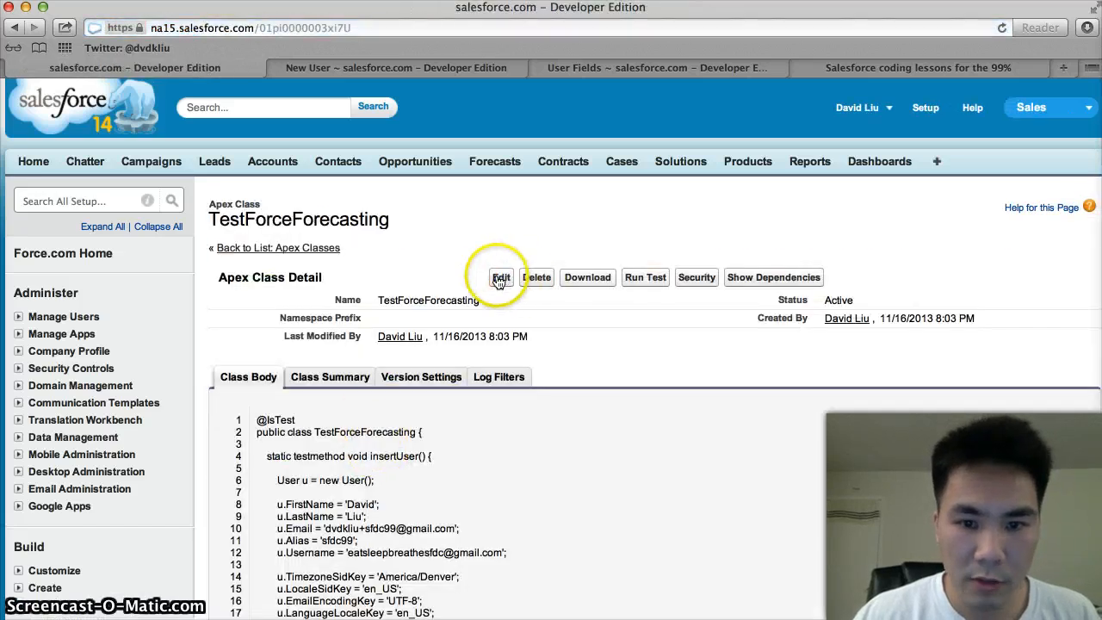
pyautogui.click(500, 277)
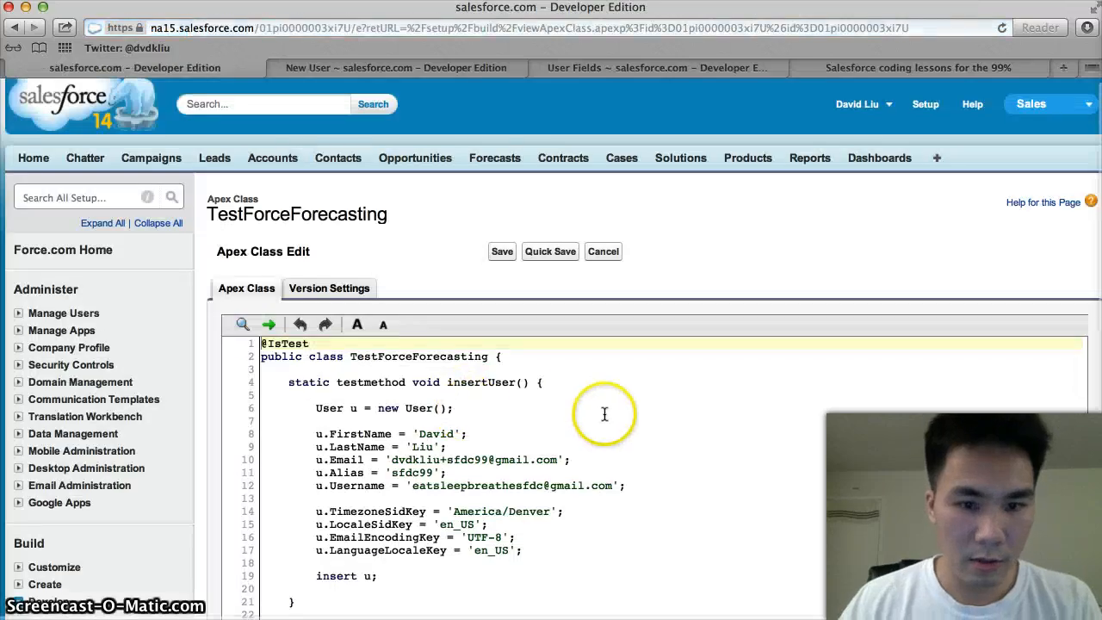
pyautogui.write('u')
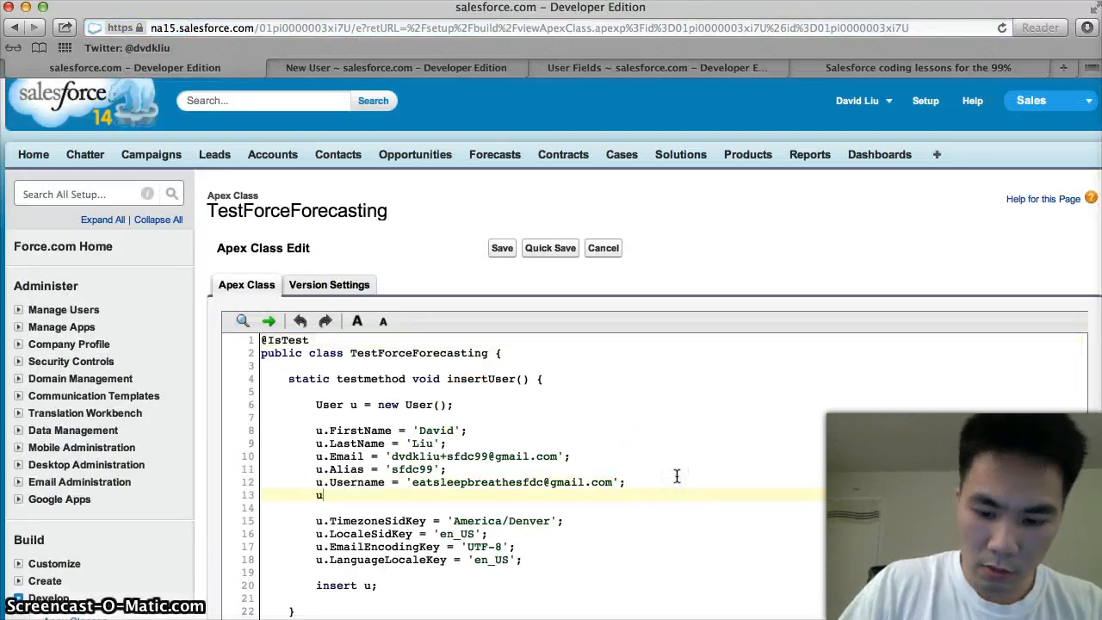
pyautogui.write('.ProfileId =')
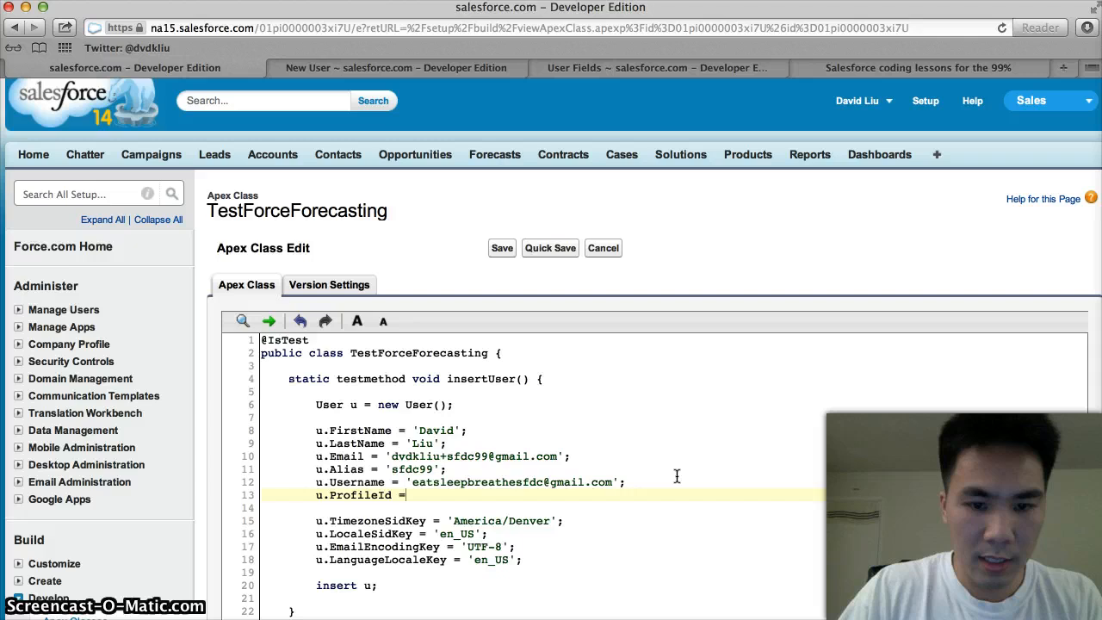
pyautogui.write("'';")
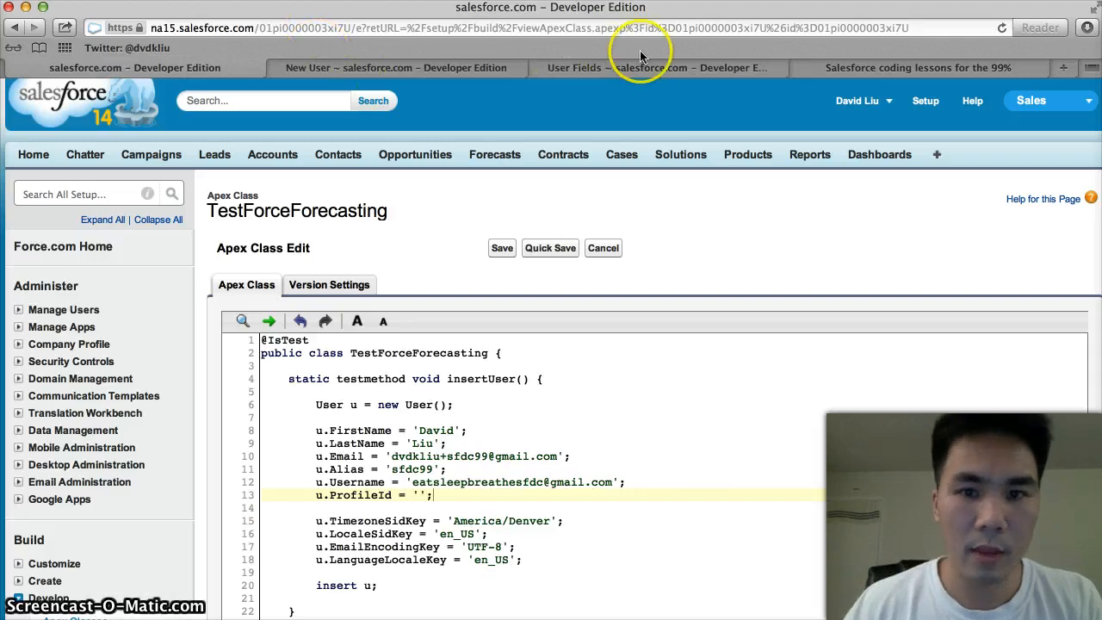
pyautogui.click(648, 68)
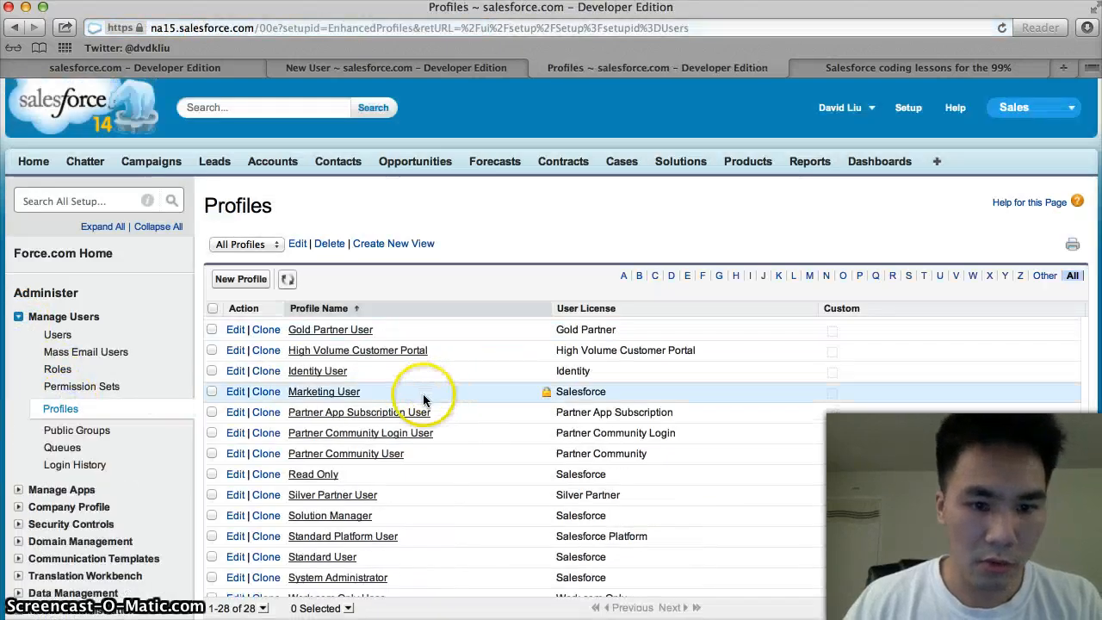
pyautogui.click(338, 577)
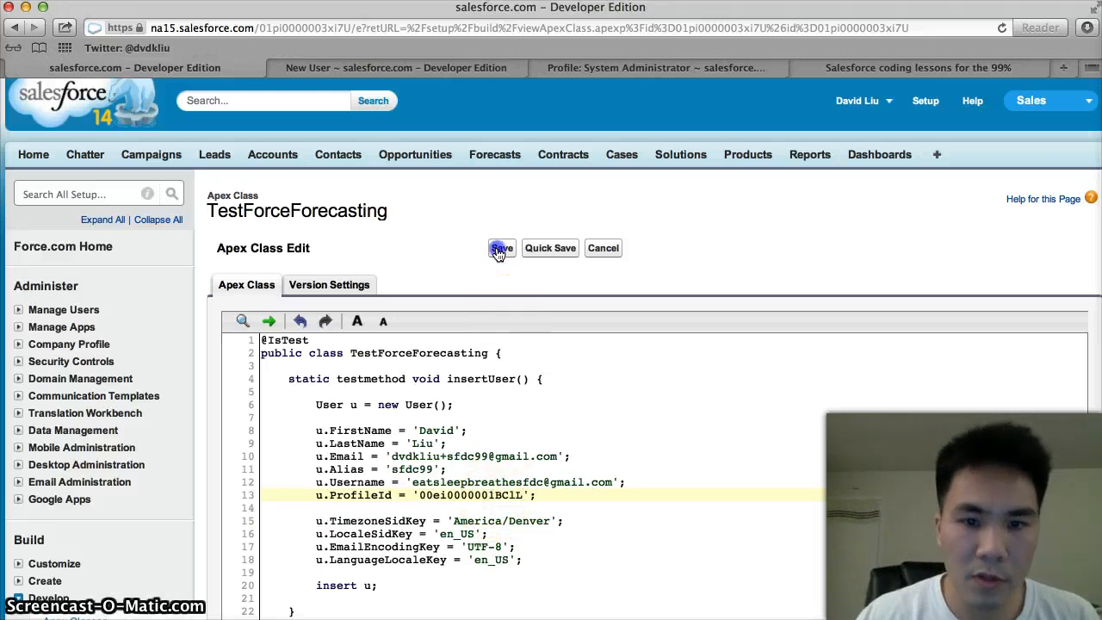
pyautogui.click(501, 247)
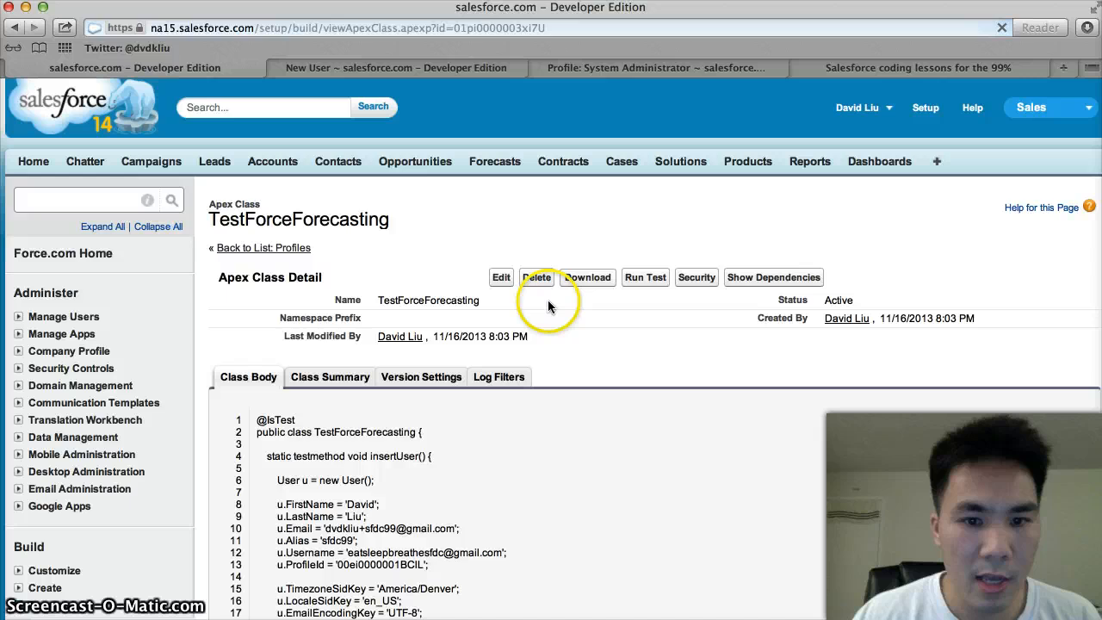
# Step: Rerun TestForceForecasting to 1/1 methods passed, then open the Apex Triggers list
pyautogui.click(646, 277)
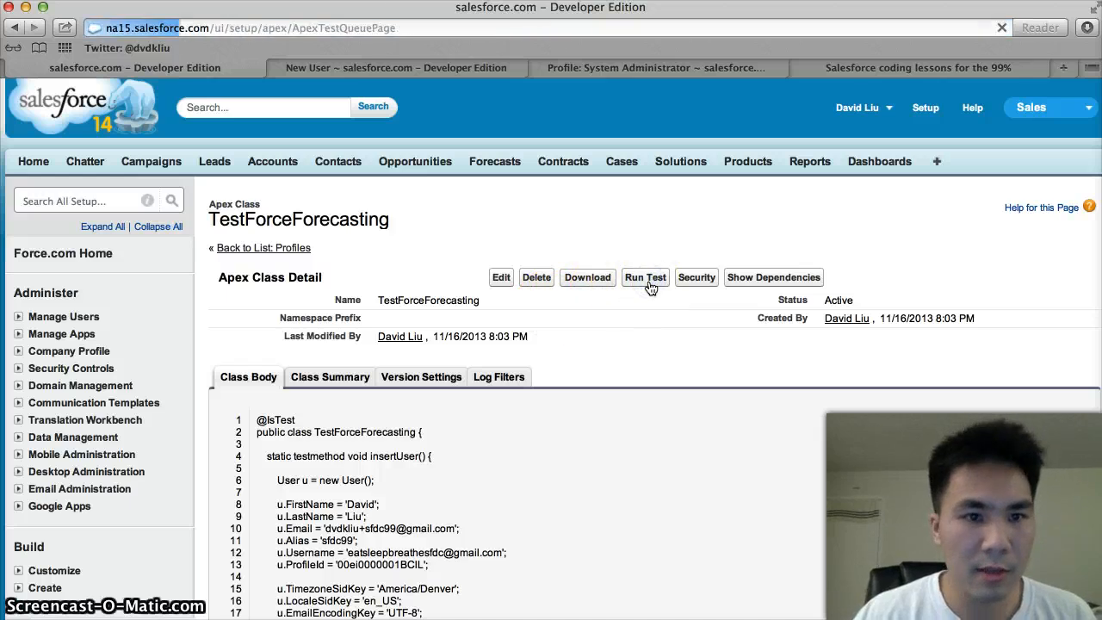
pyautogui.click(645, 277)
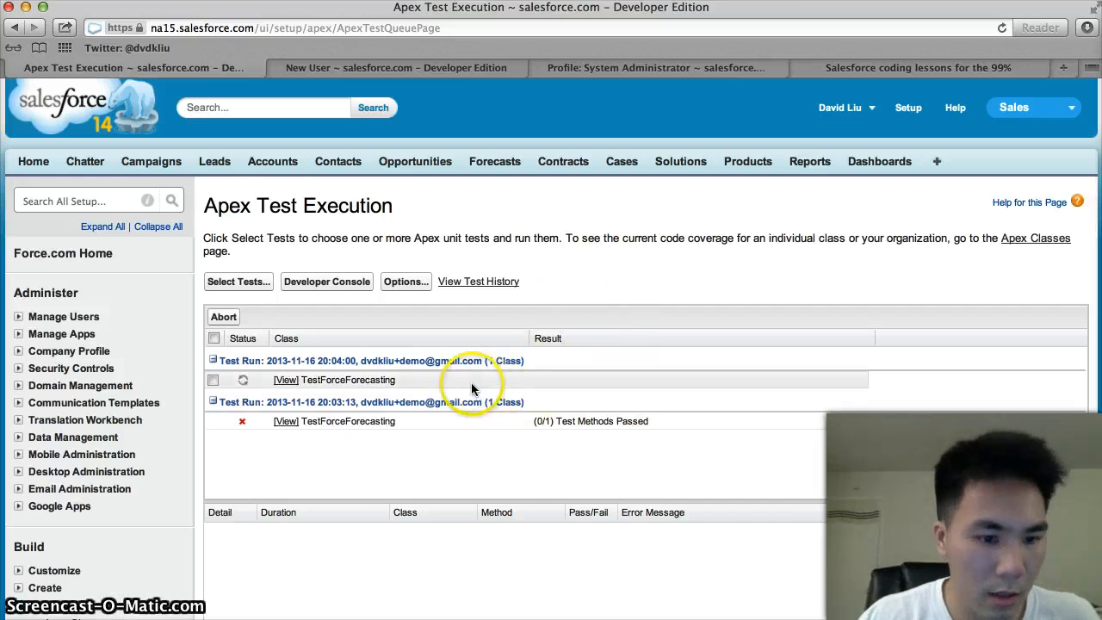
pyautogui.moveTo(420, 381)
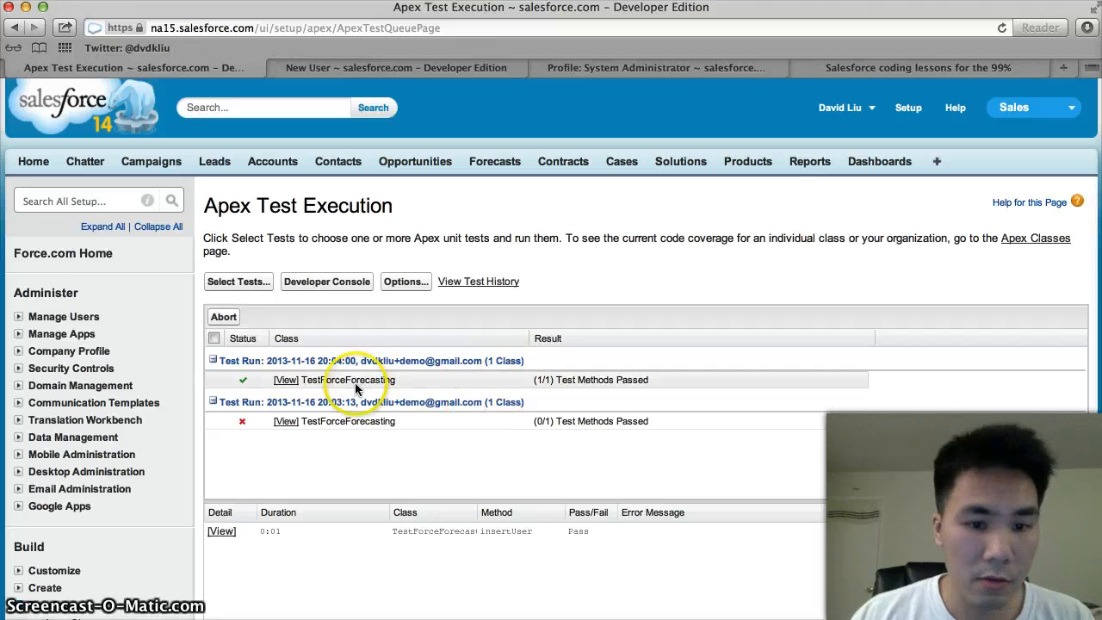
pyautogui.scroll(-3)
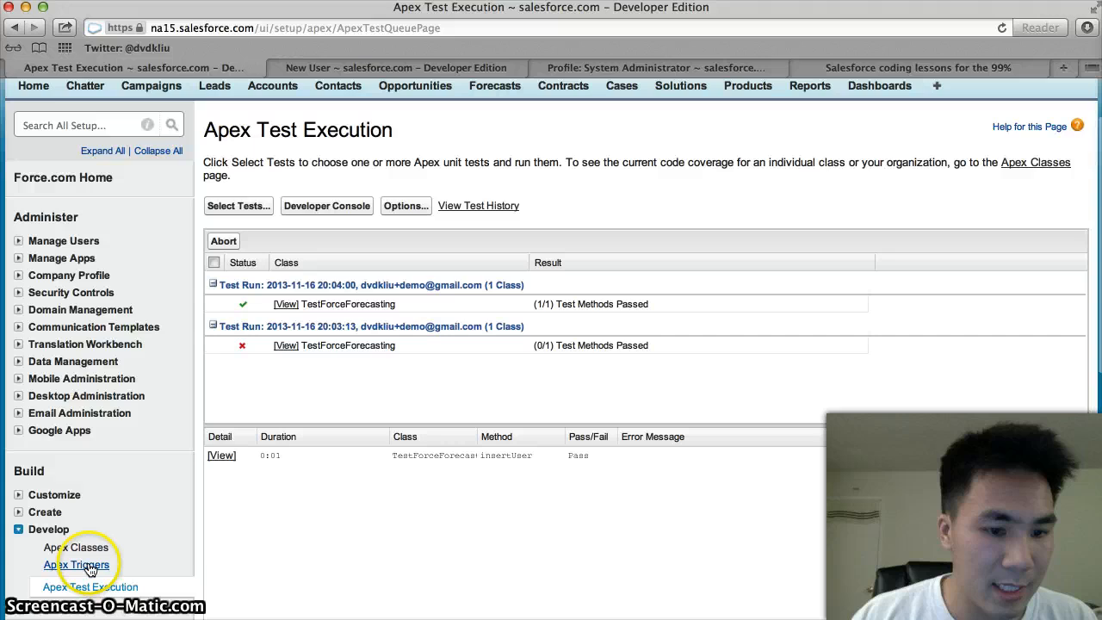
pyautogui.click(78, 564)
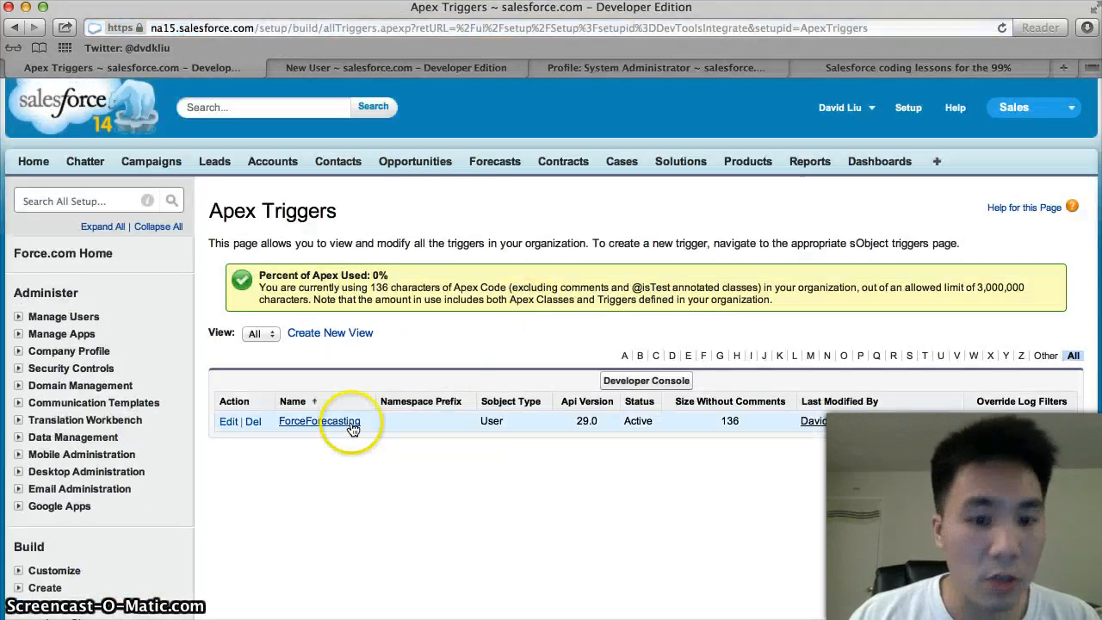
# Step: Open the ForceForecasting trigger and check its 100% (2/2 lines) code coverage
pyautogui.click(317, 421)
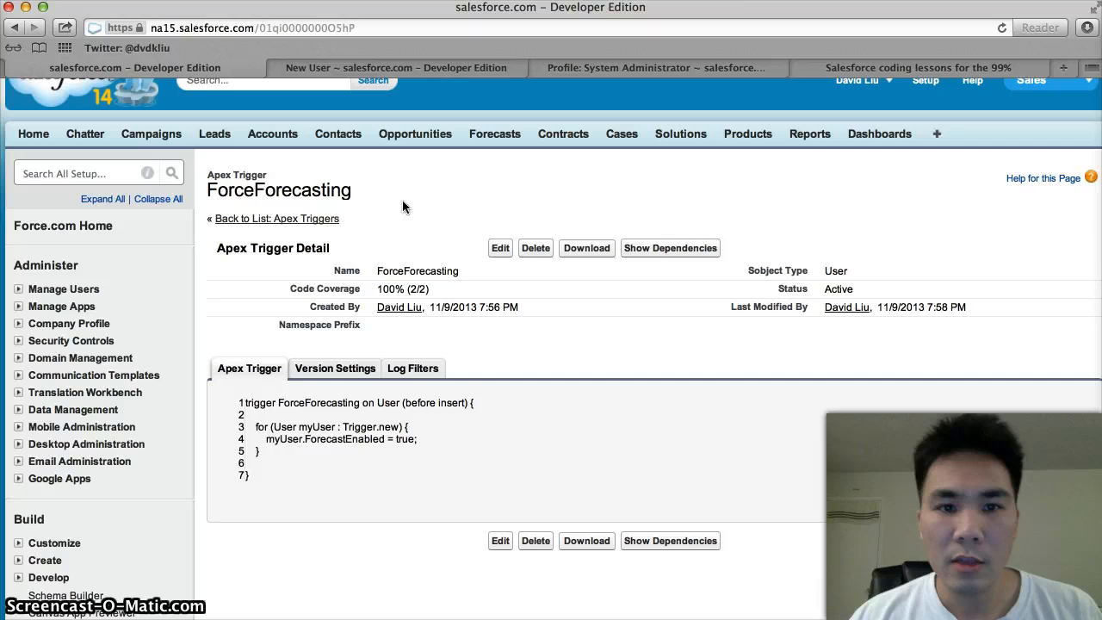
pyautogui.moveTo(899, 73)
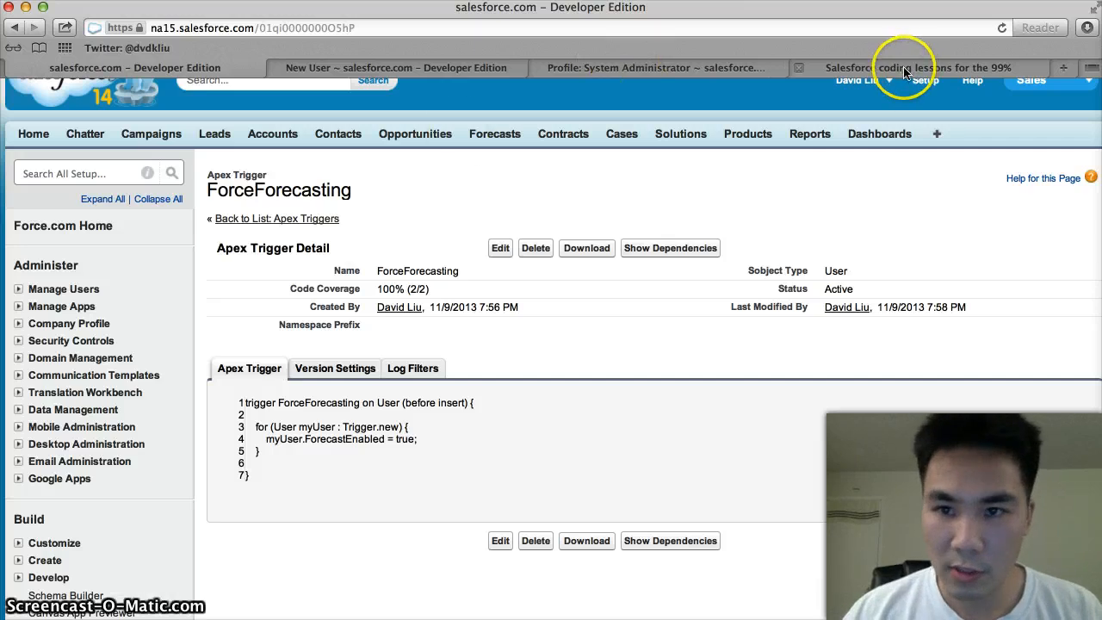
# Step: On sfdc99.com, open Beginner Tutorials and read 'How to deploy your code from sandbox to production'
pyautogui.click(925, 67)
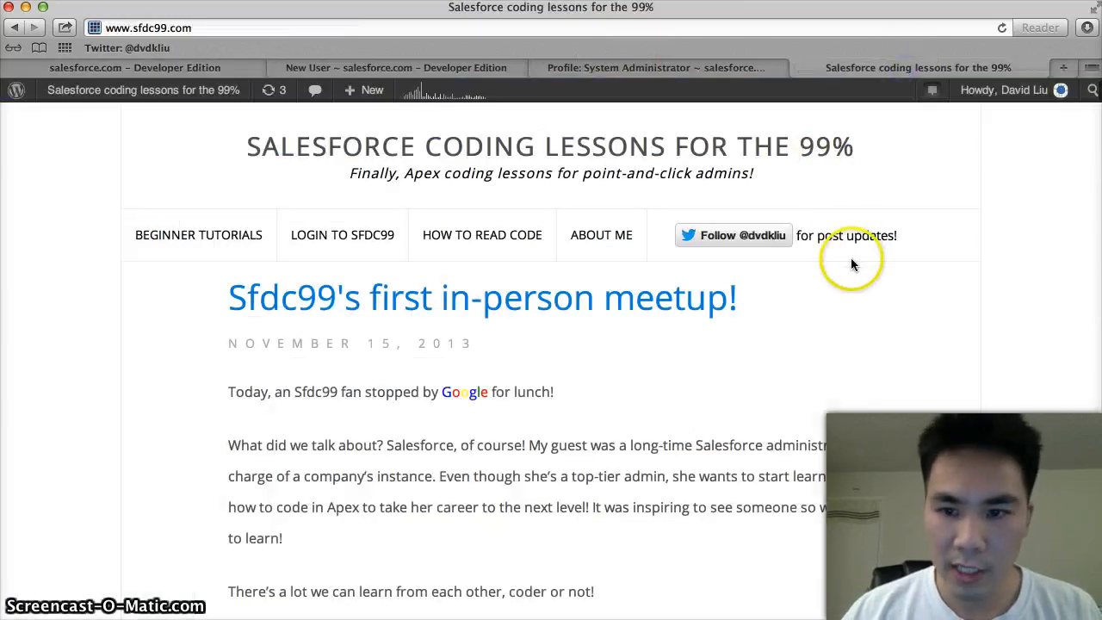
pyautogui.moveTo(218, 250)
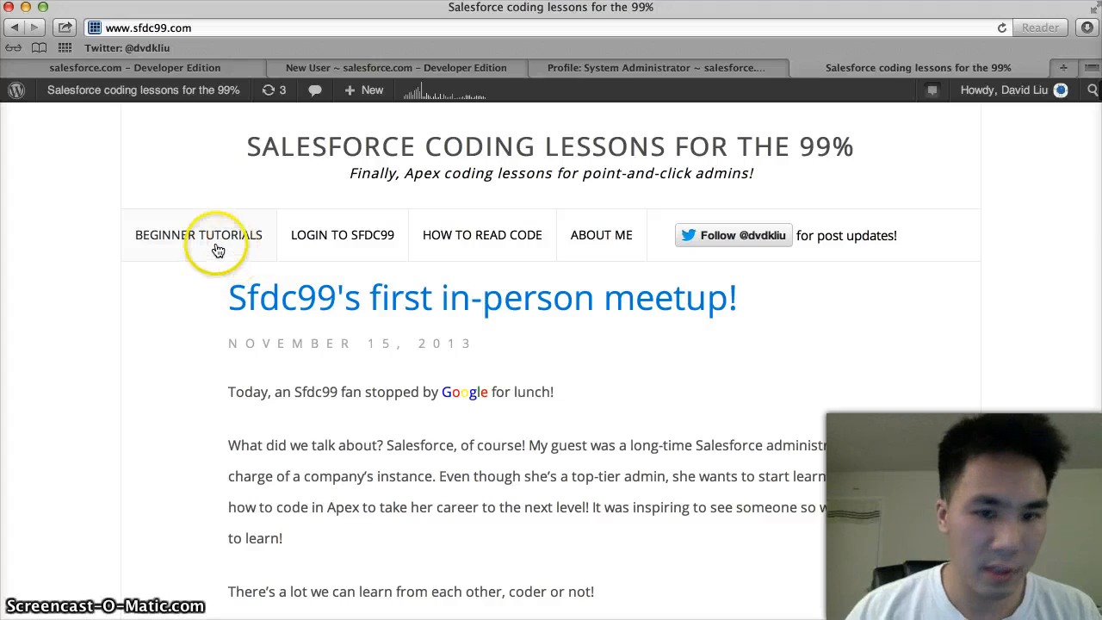
pyautogui.click(207, 234)
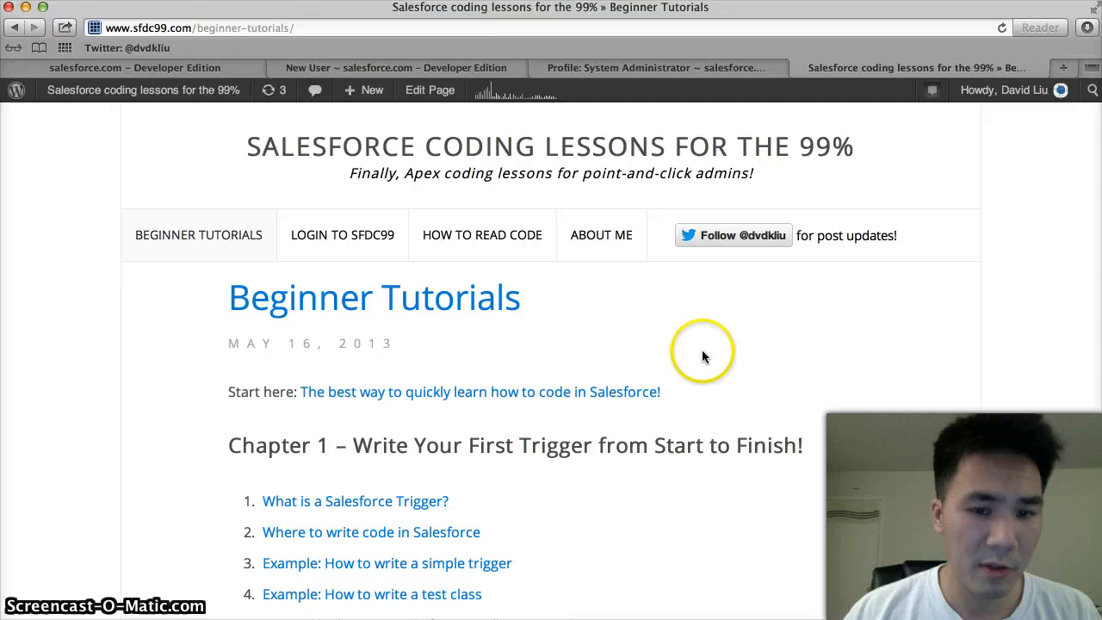
pyautogui.scroll(-3)
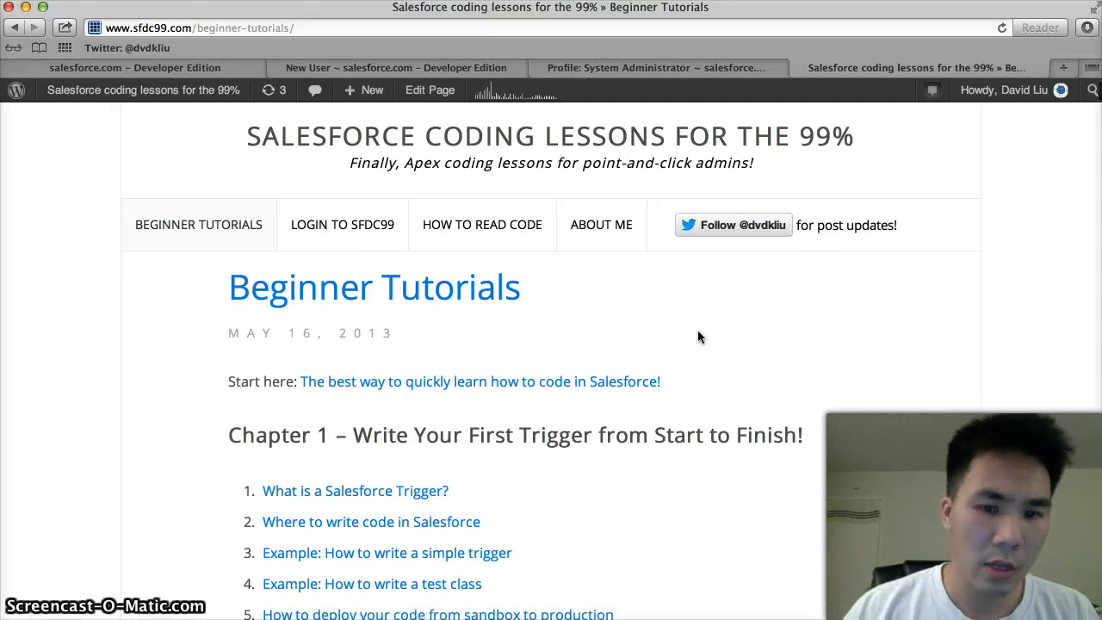
pyautogui.scroll(-3)
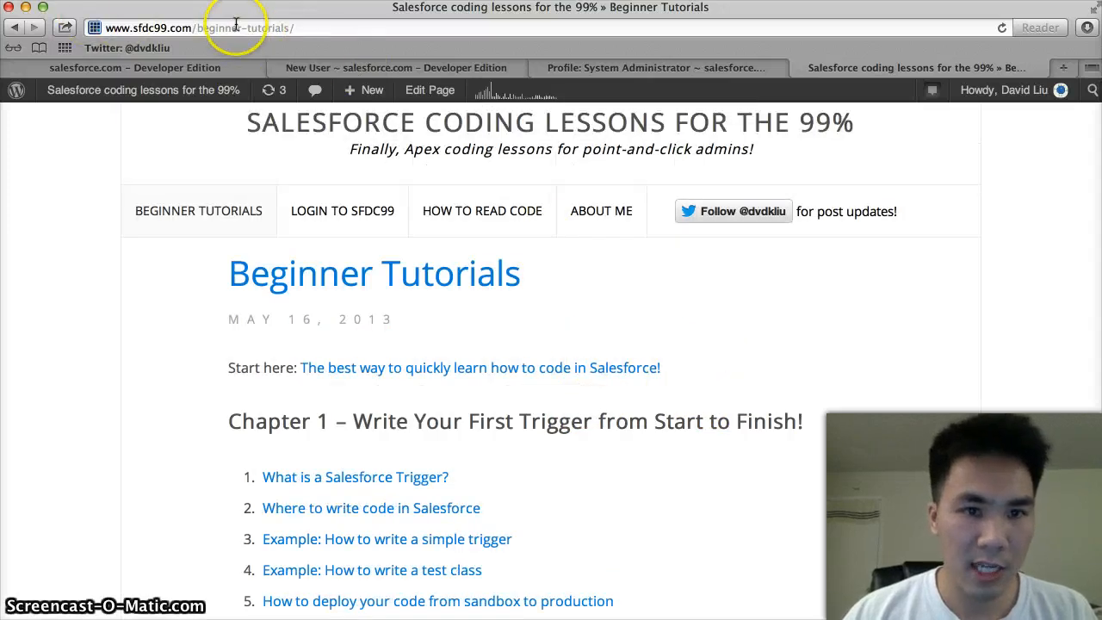
pyautogui.moveTo(191, 230)
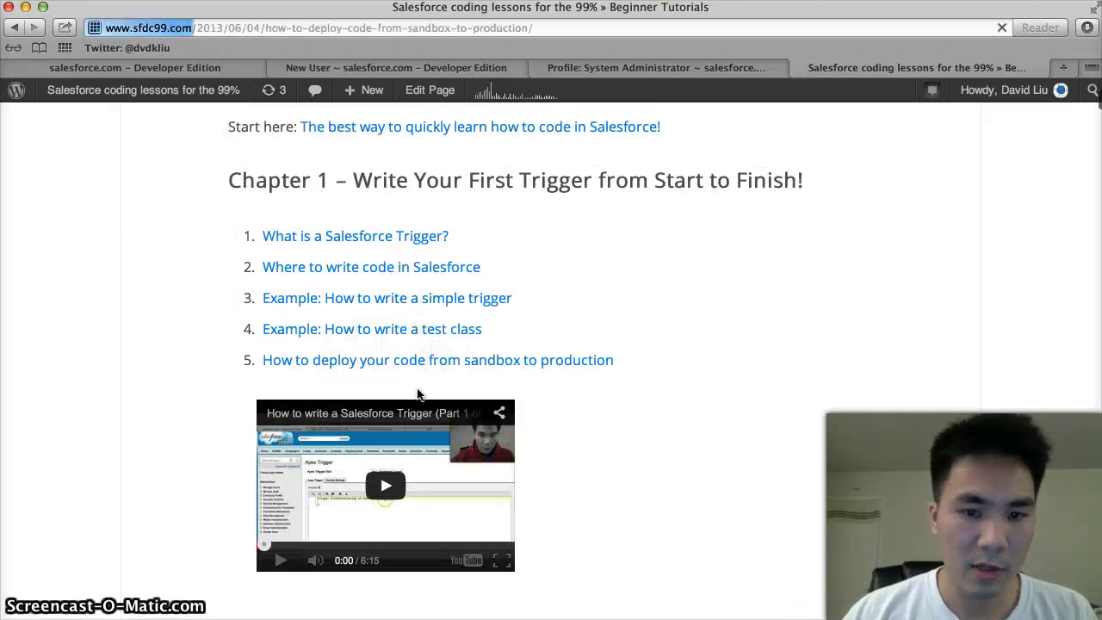
pyautogui.click(436, 360)
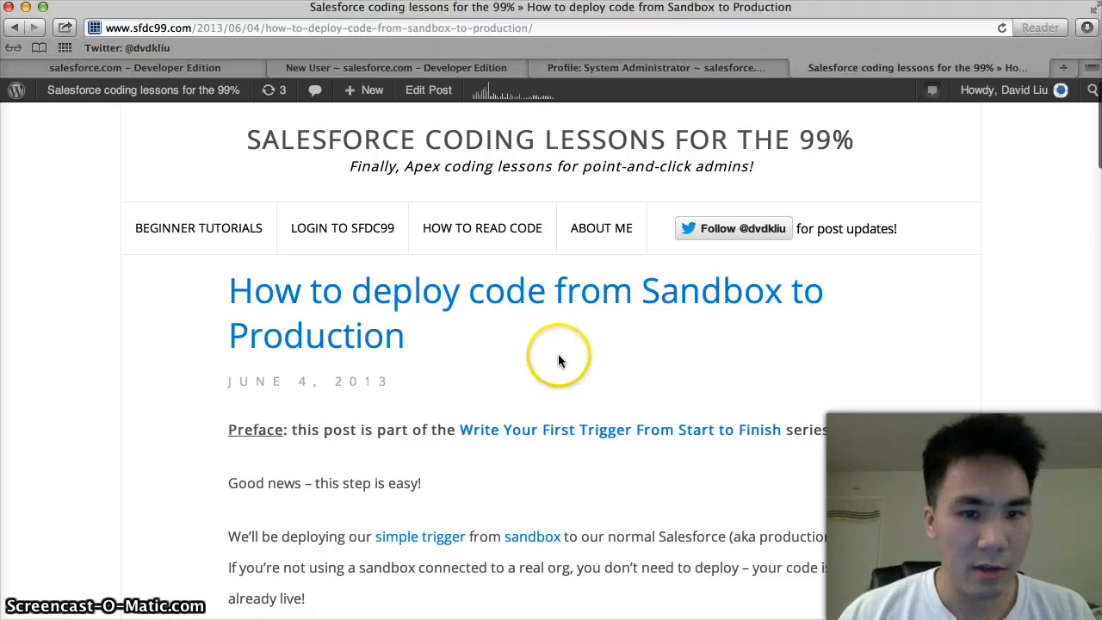
pyautogui.scroll(-3)
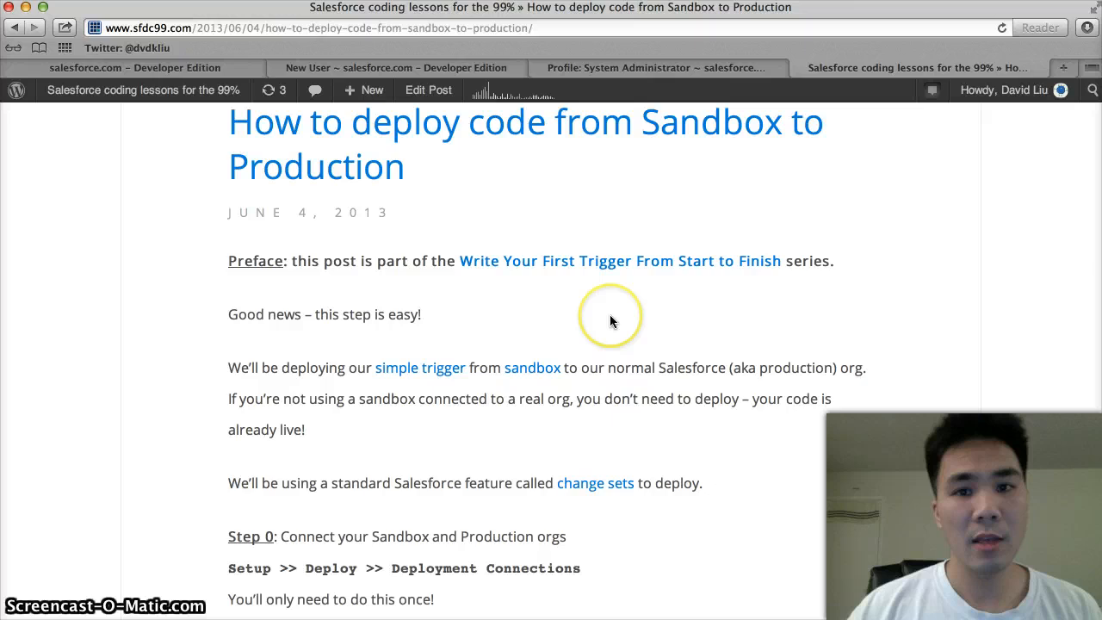
pyautogui.moveTo(606, 318)
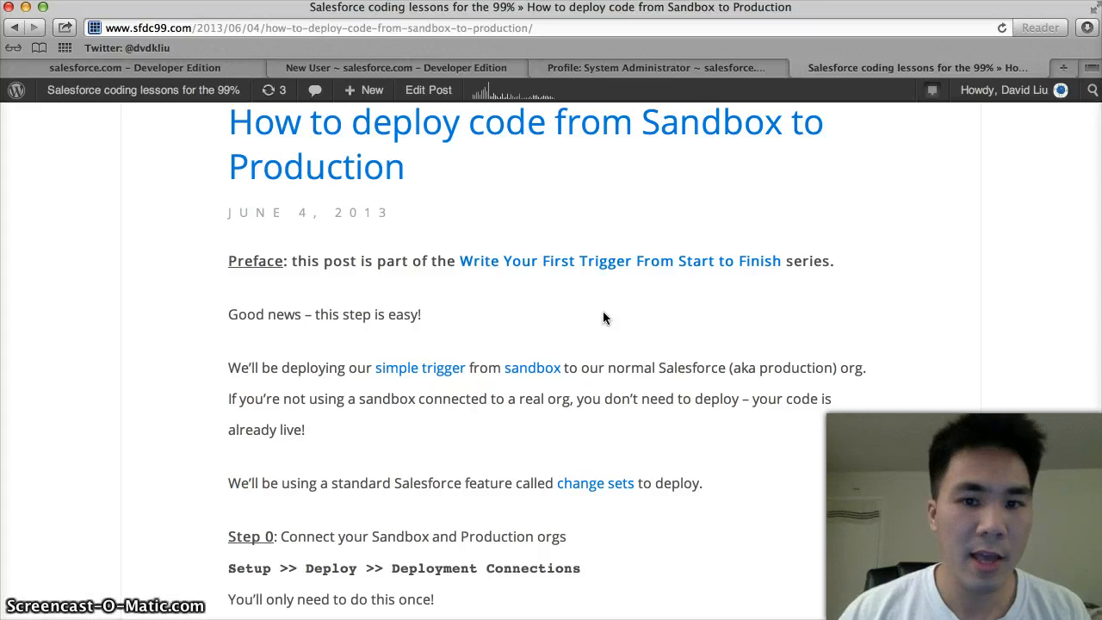
pyautogui.scroll(3)
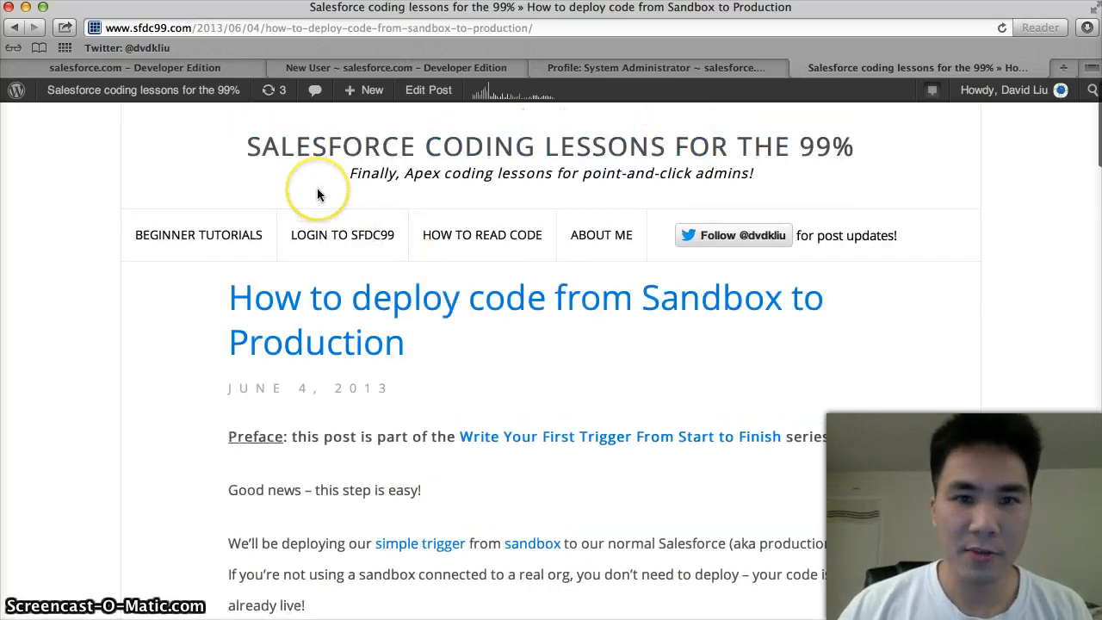